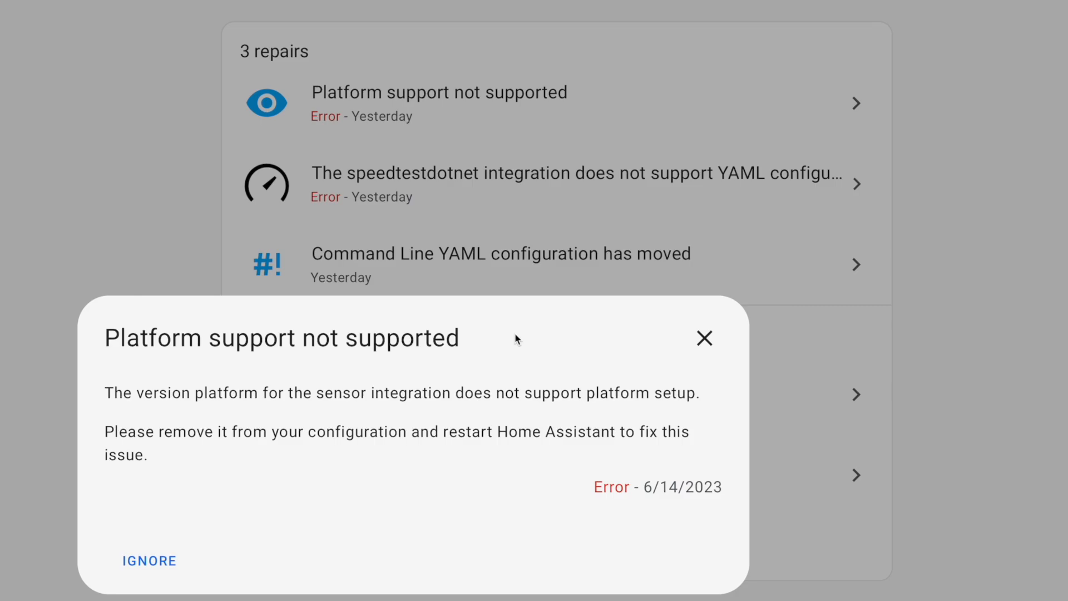
mouse_move(173, 412)
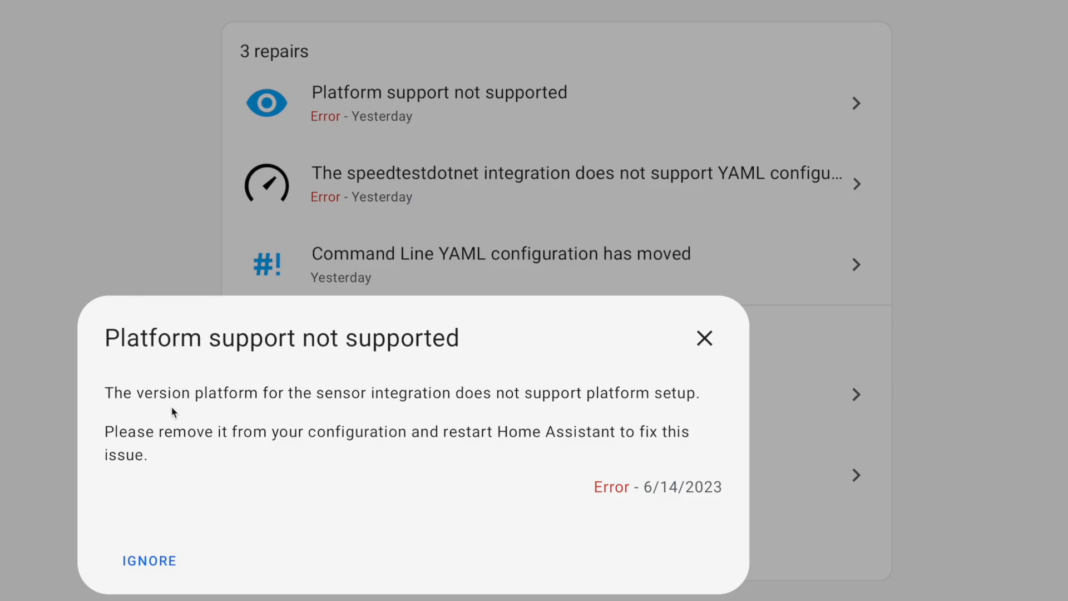
mouse_move(427, 424)
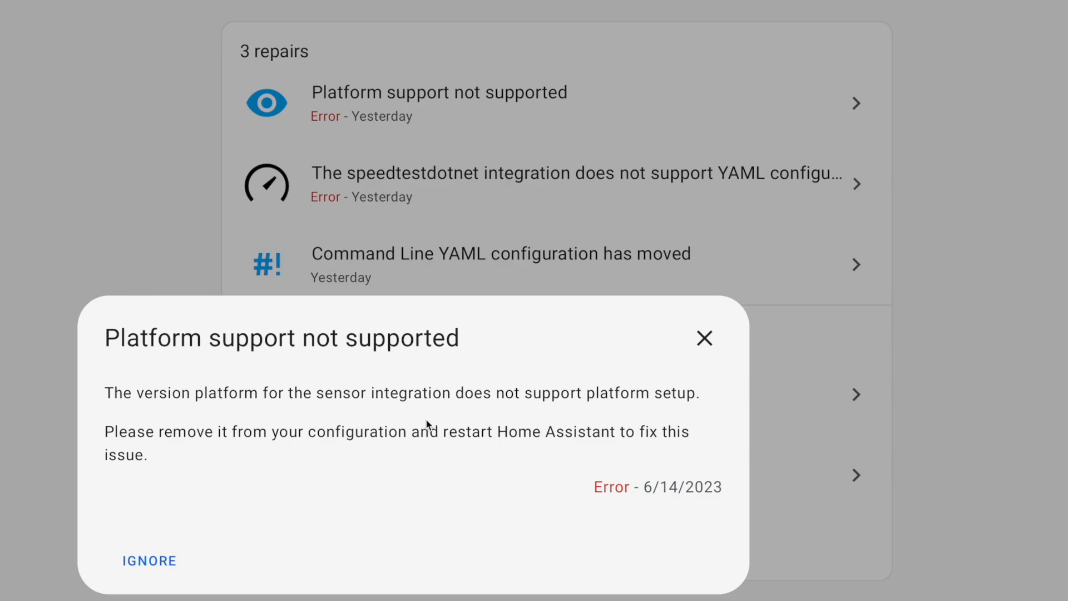
mouse_move(641, 420)
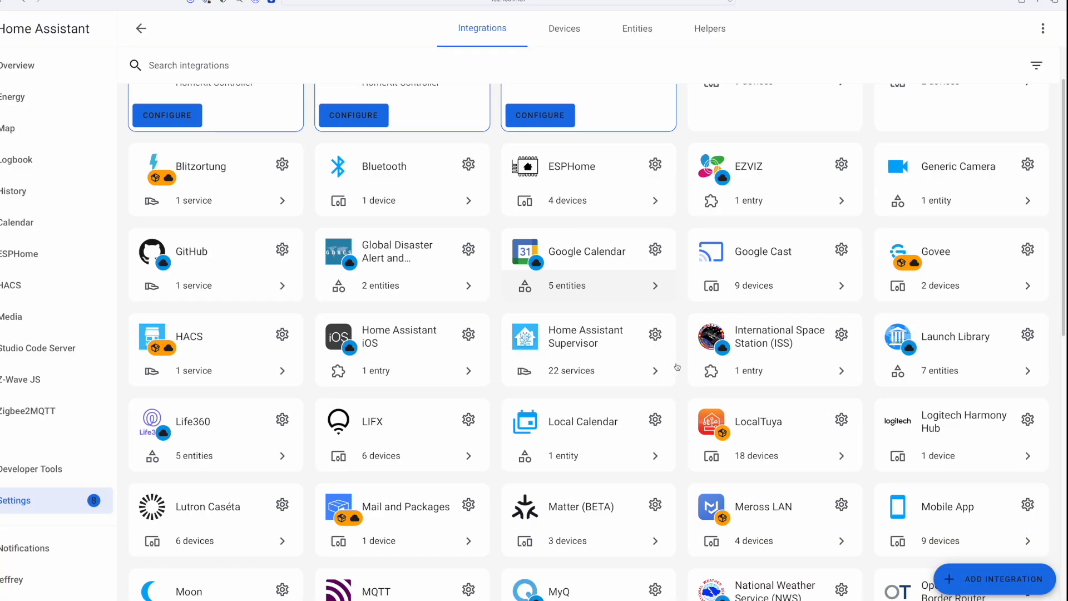
Comment out the Released Hassio Ver '- platform: version' block in sysmon.yaml.
scroll("down", 3)
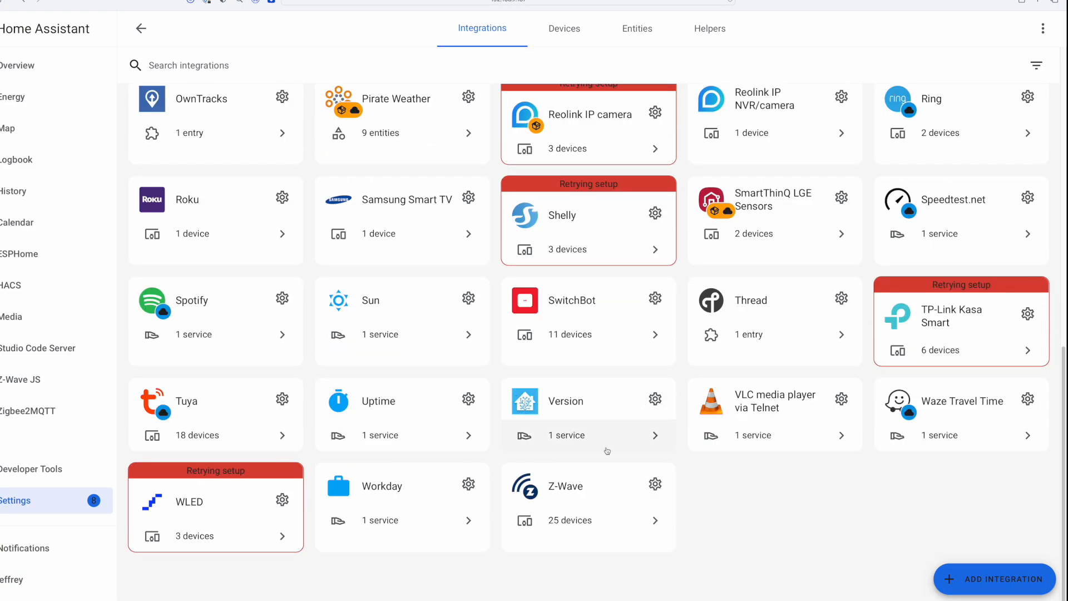
mouse_move(594, 435)
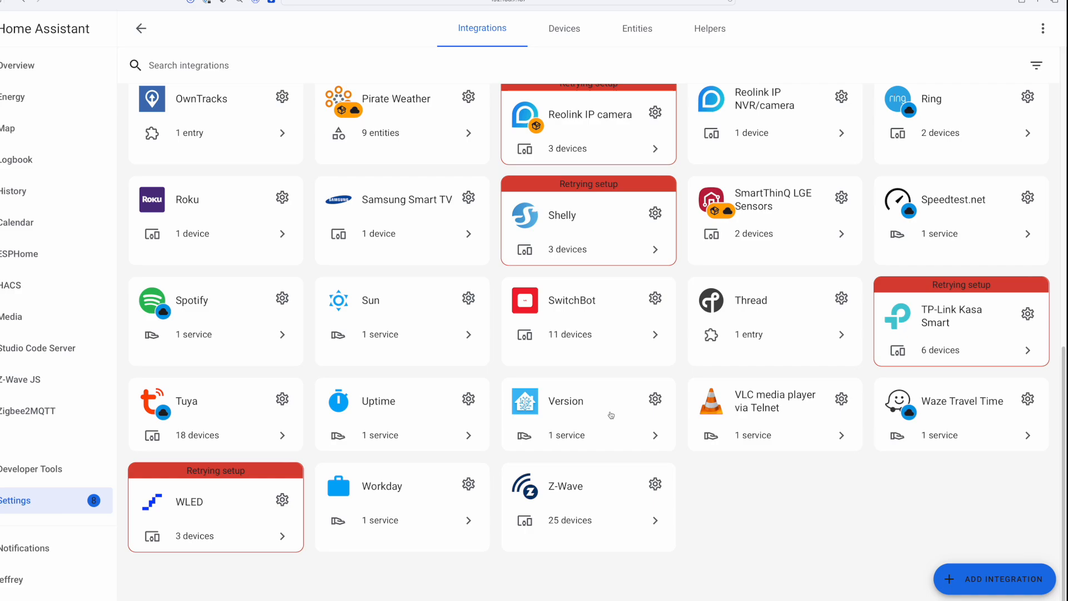
mouse_move(607, 399)
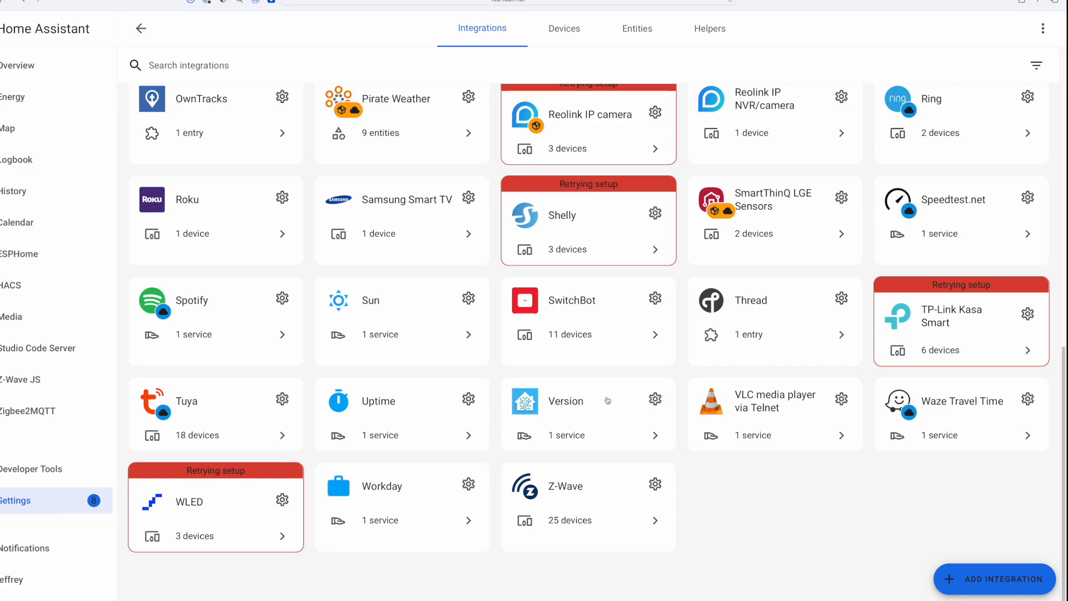
mouse_move(611, 400)
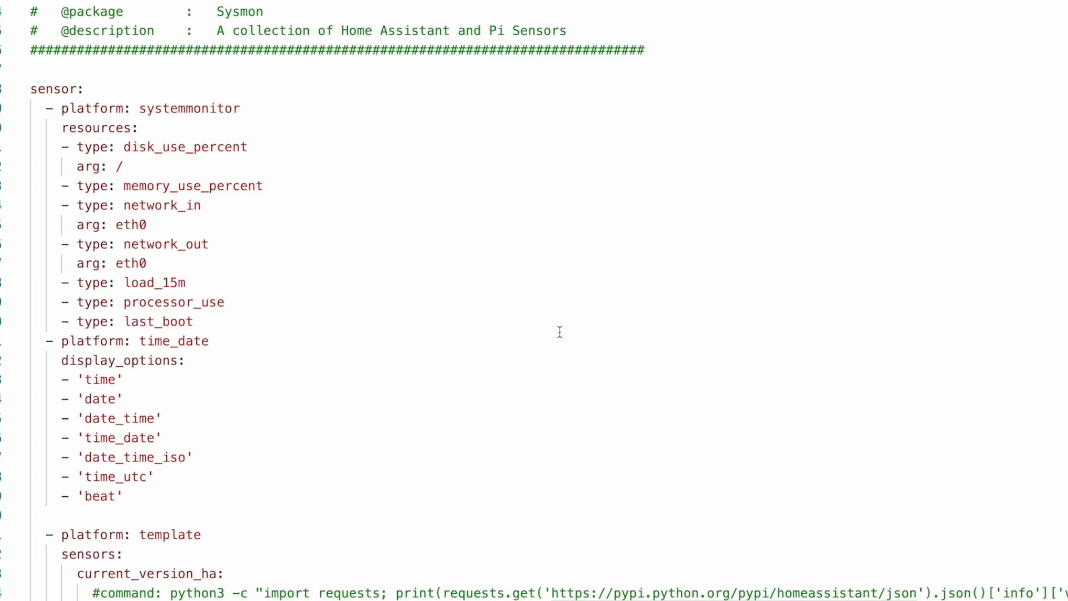
scroll("down", 3)
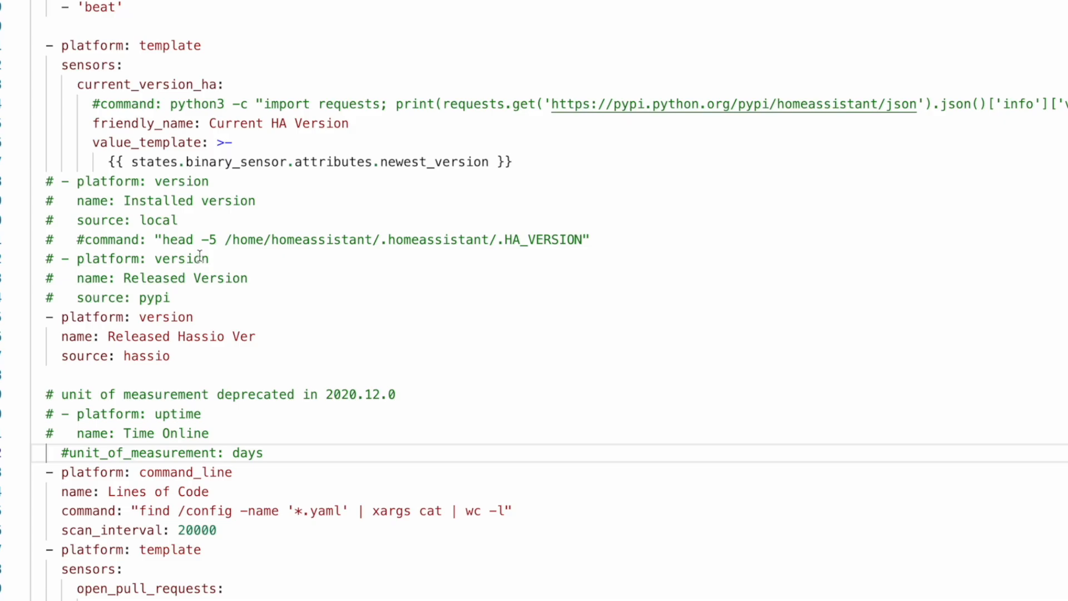
mouse_move(173, 323)
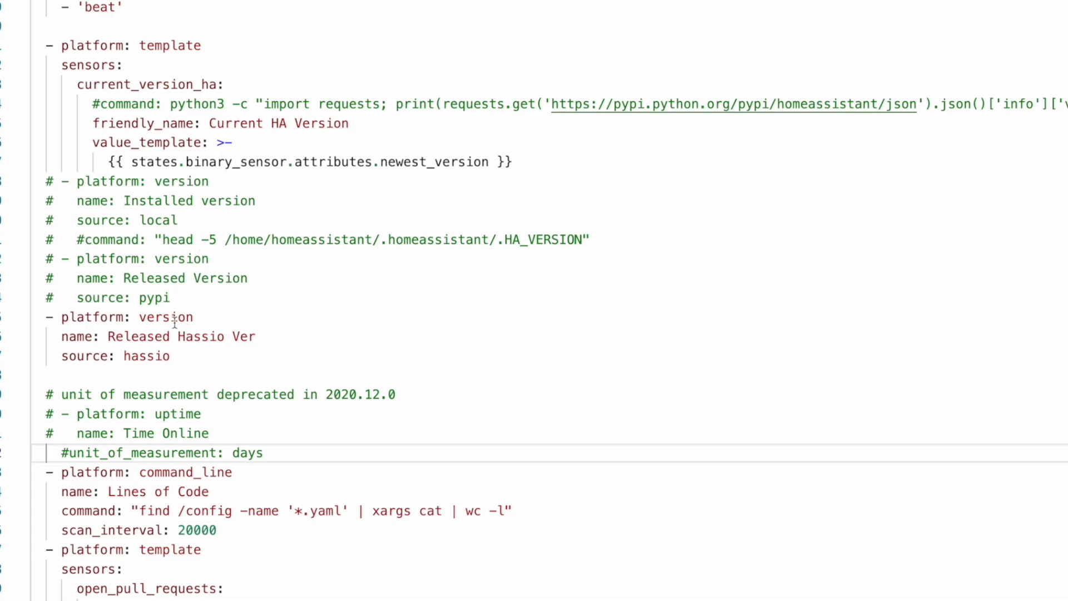
mouse_move(183, 356)
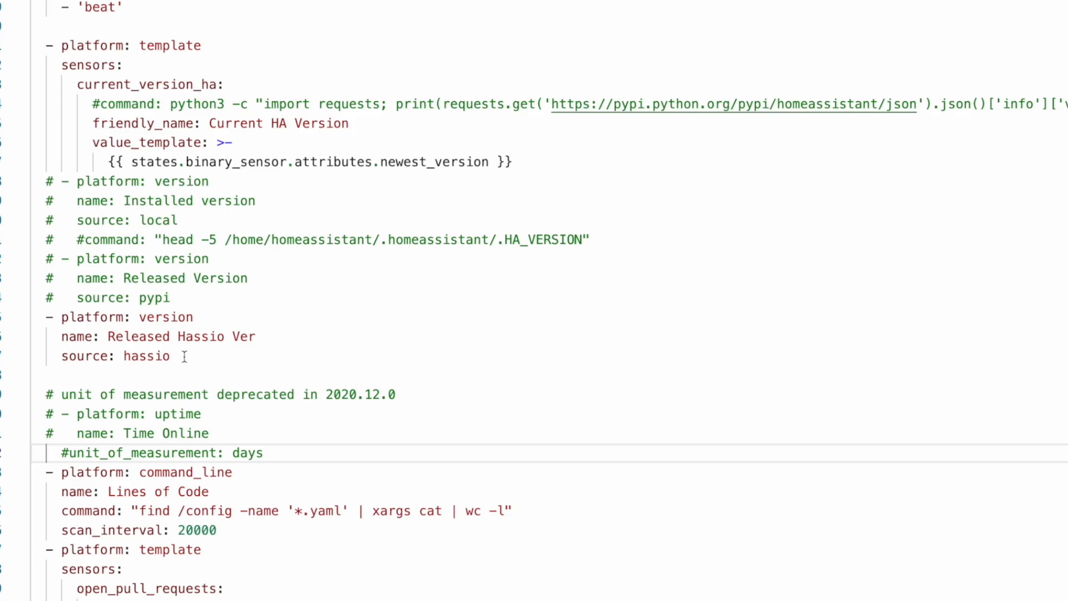
left_click_drag(45, 317, 176, 356)
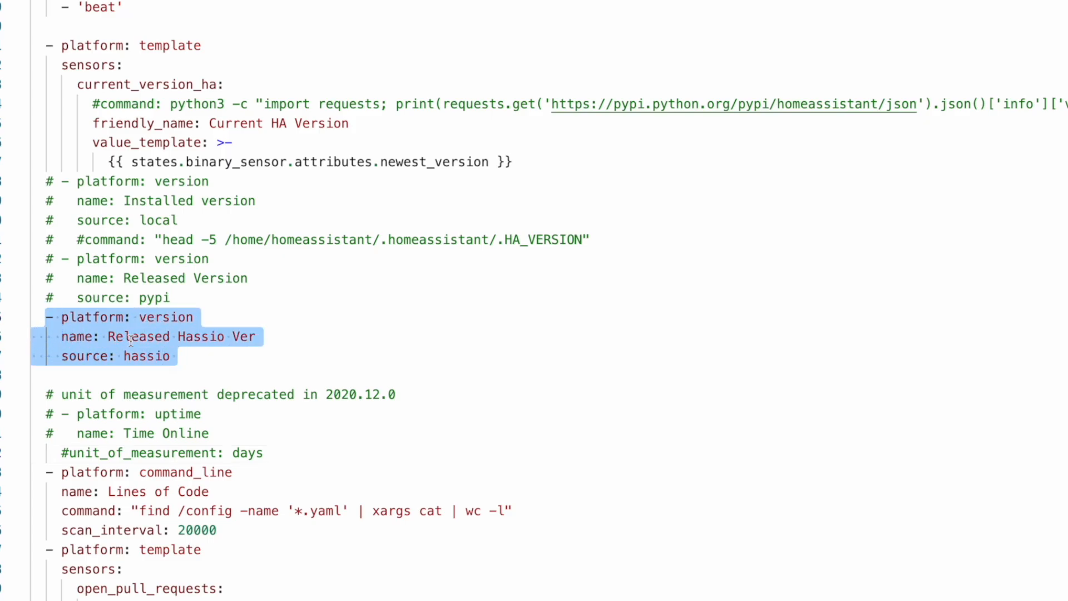
key("ctrl+/")
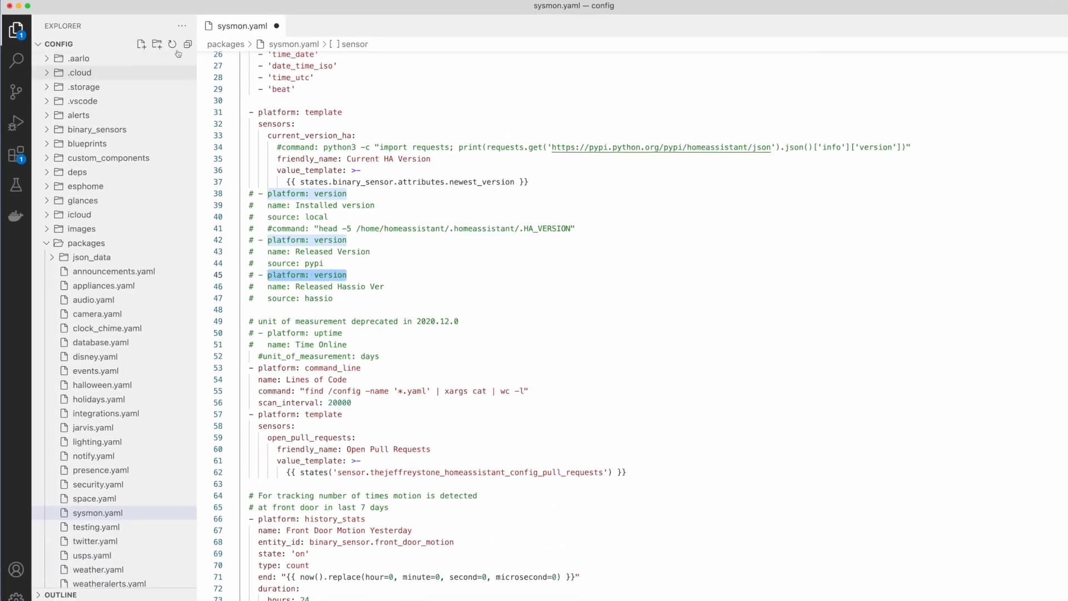
left_click(17, 60)
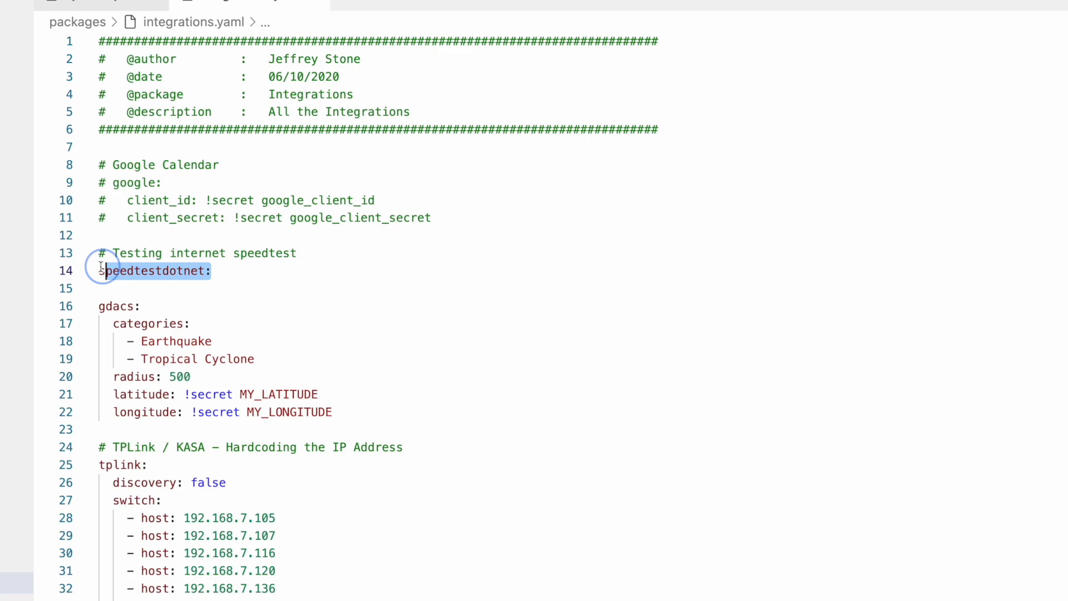
Turn the speedtestdotnet: line in integrations.yaml into a comment.
double_click(147, 270)
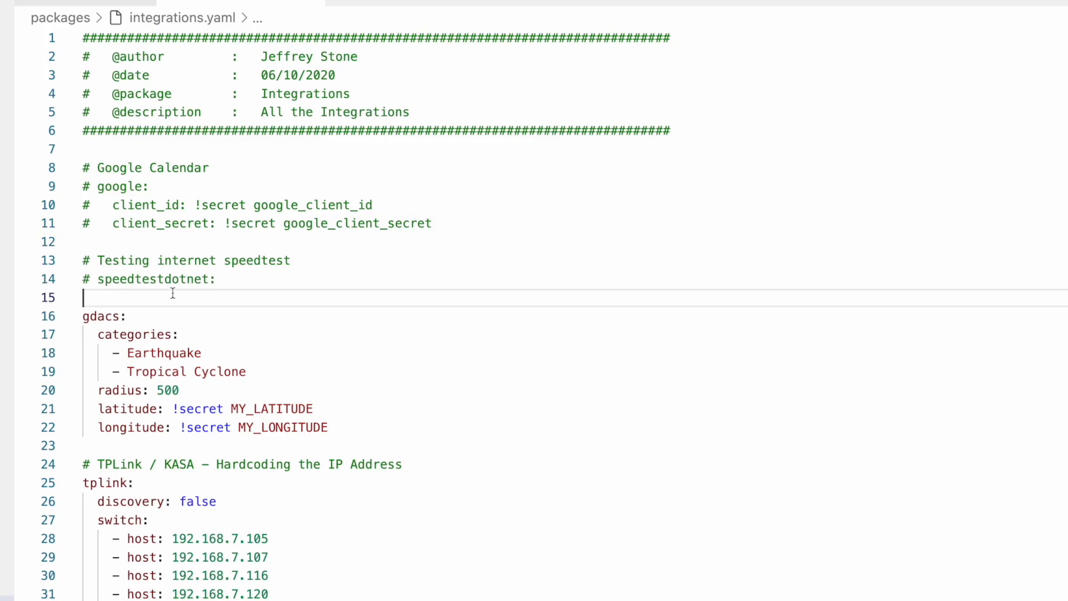
mouse_move(203, 297)
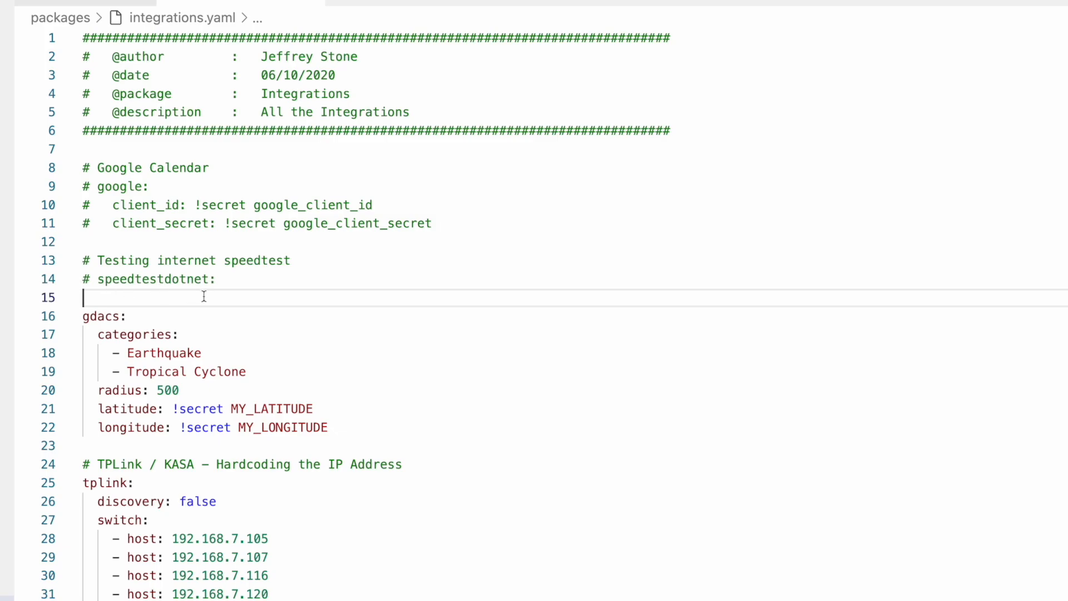
mouse_move(961, 148)
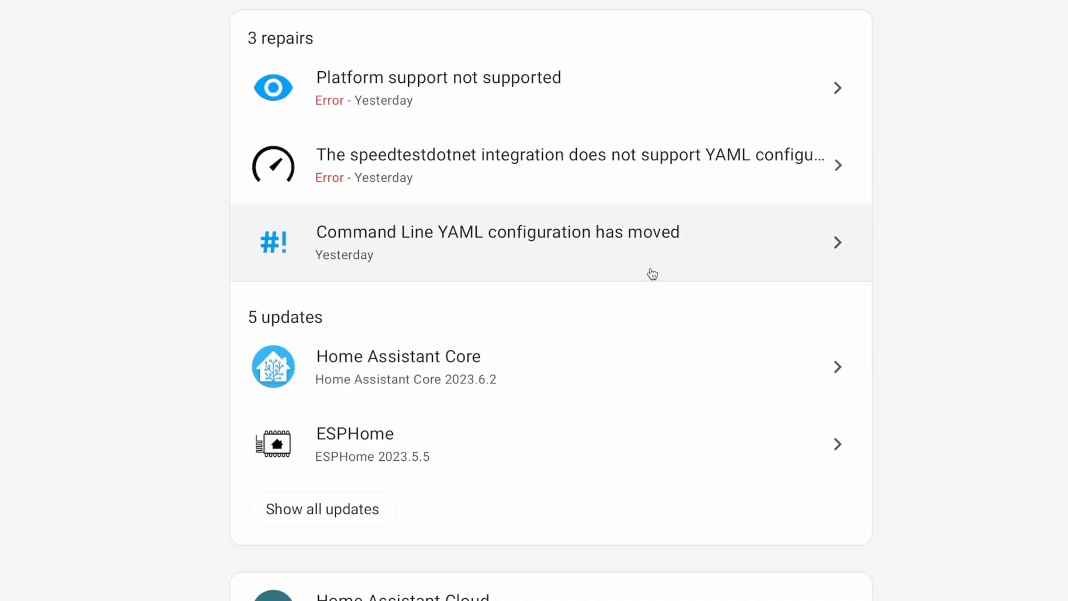
View the 'Command Line YAML configuration has moved' repair, which stops working in 2023.8.0.
left_click(497, 241)
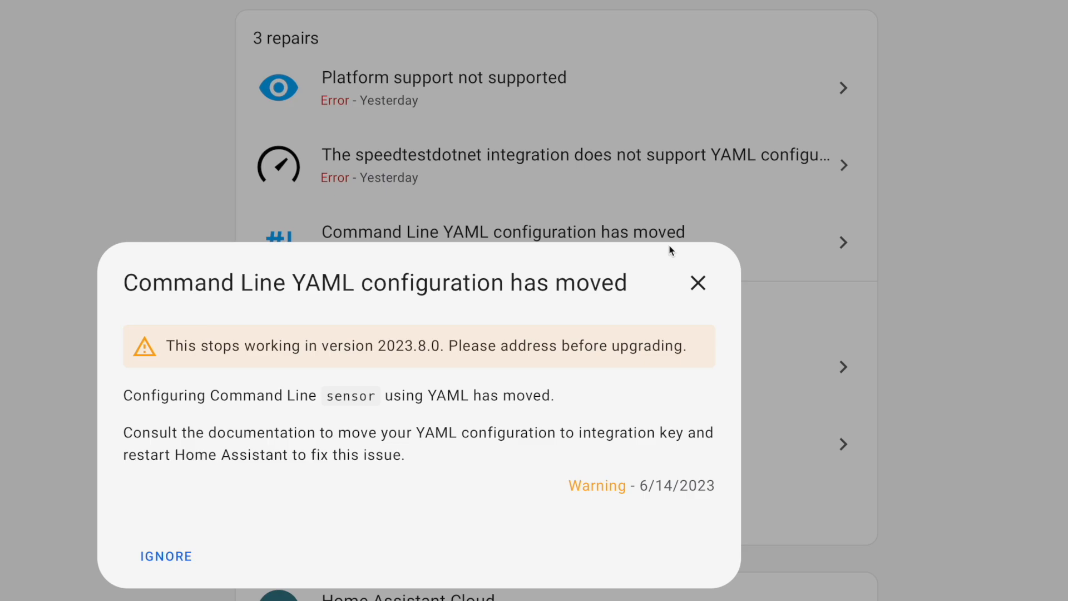
mouse_move(620, 400)
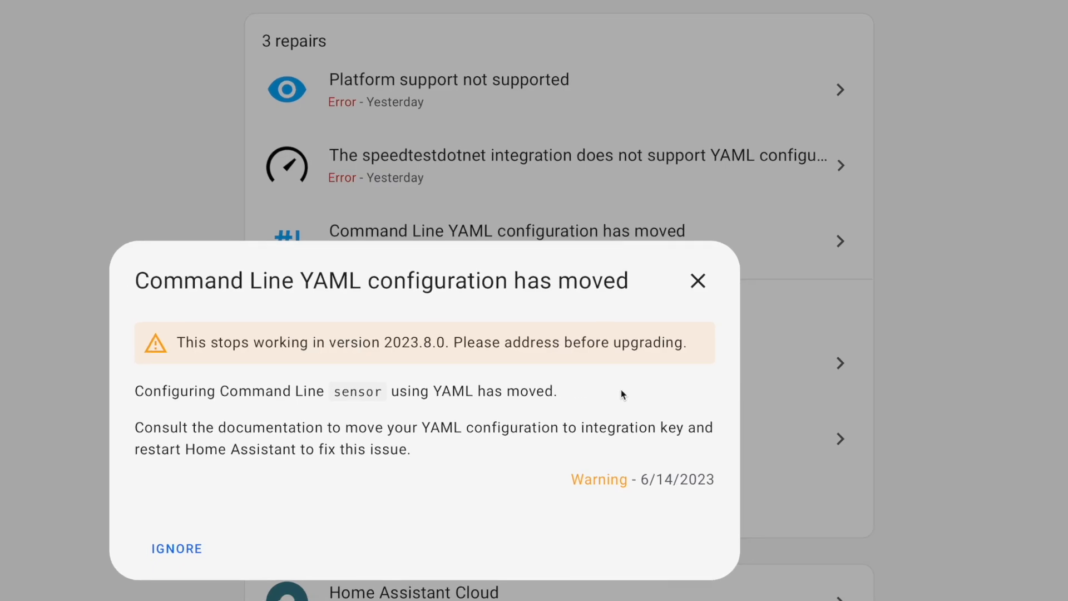
From Devices & Services, add the Command Line integration and open its documentation.
left_click(696, 281)
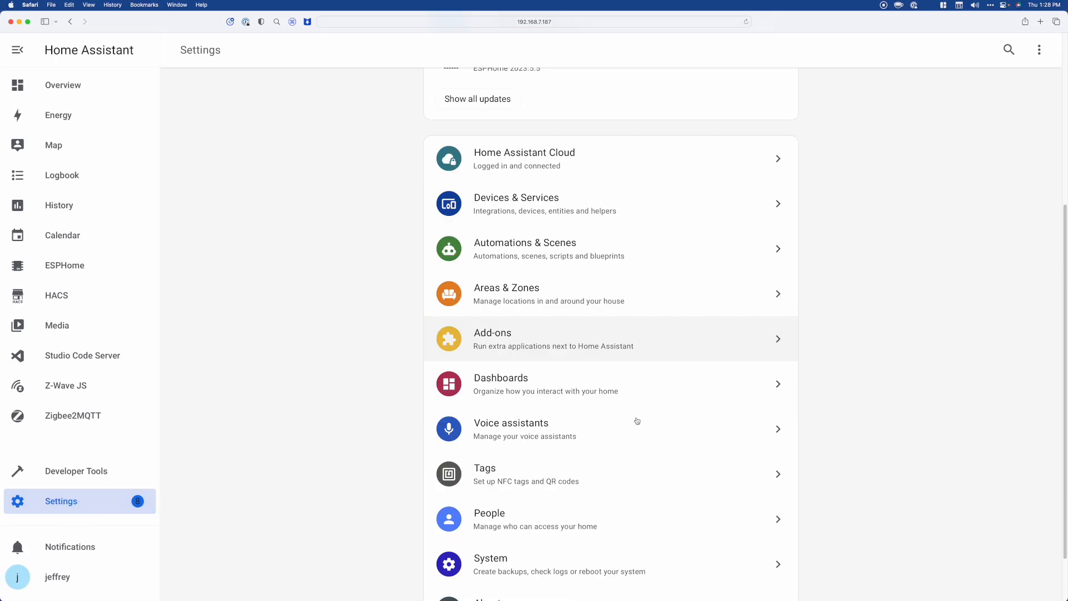
left_click(515, 203)
type("comm")
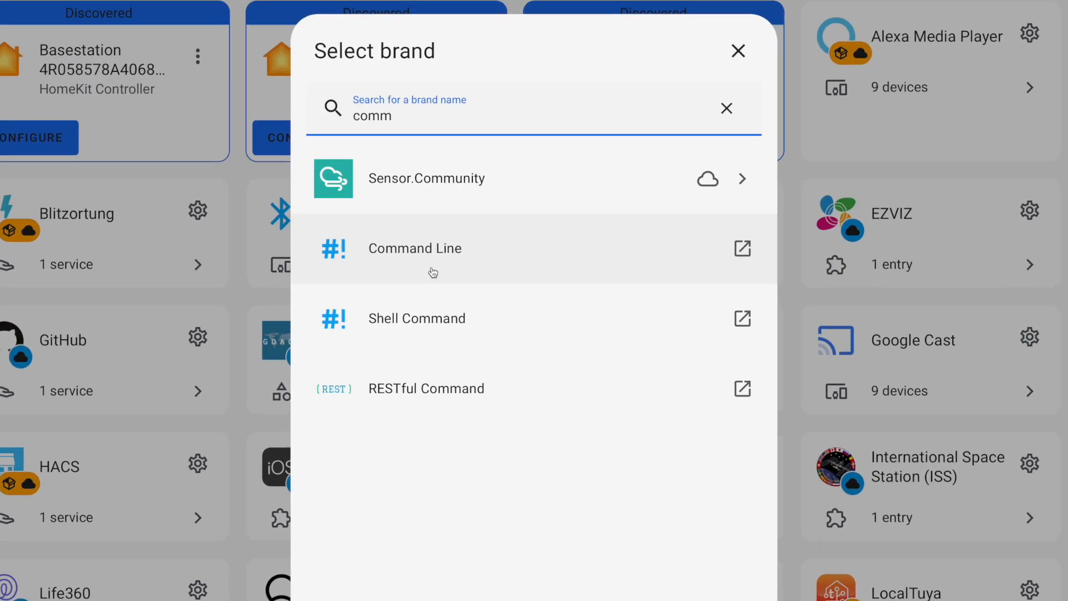
left_click(413, 248)
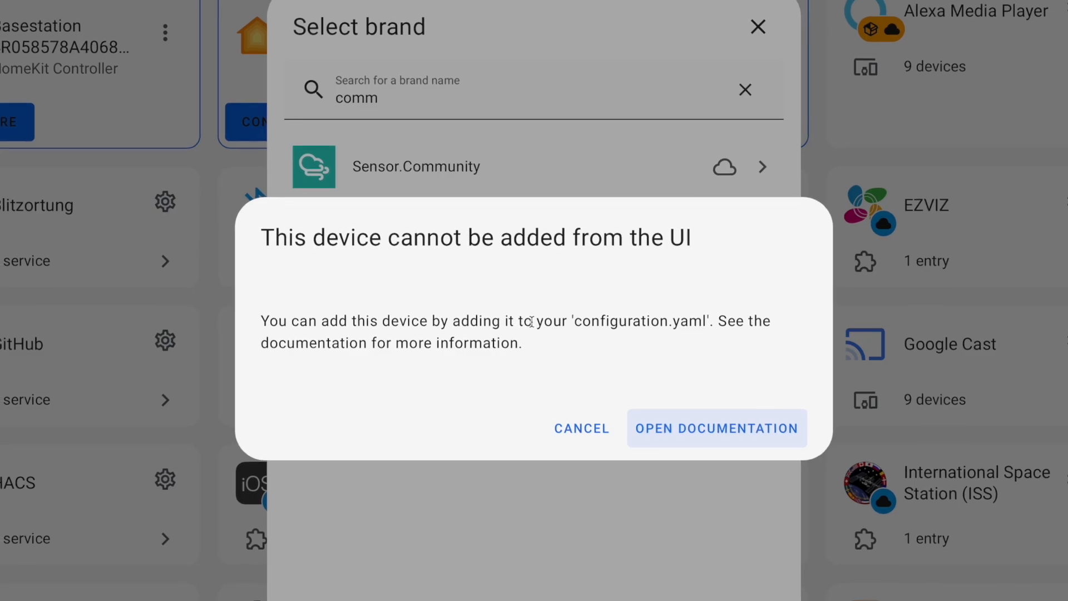
left_click(715, 428)
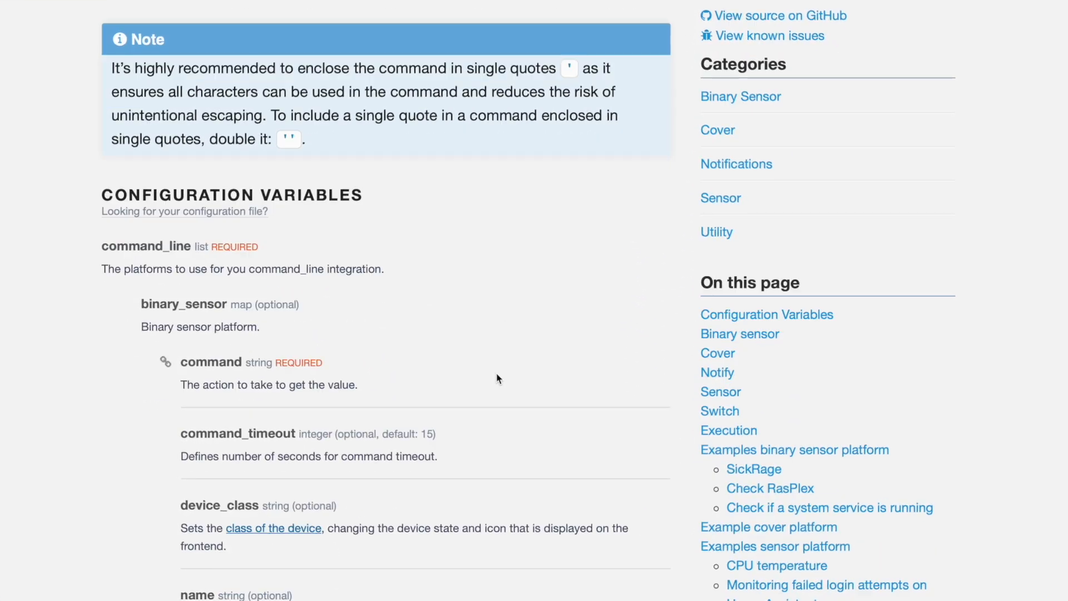
scroll("down", 3)
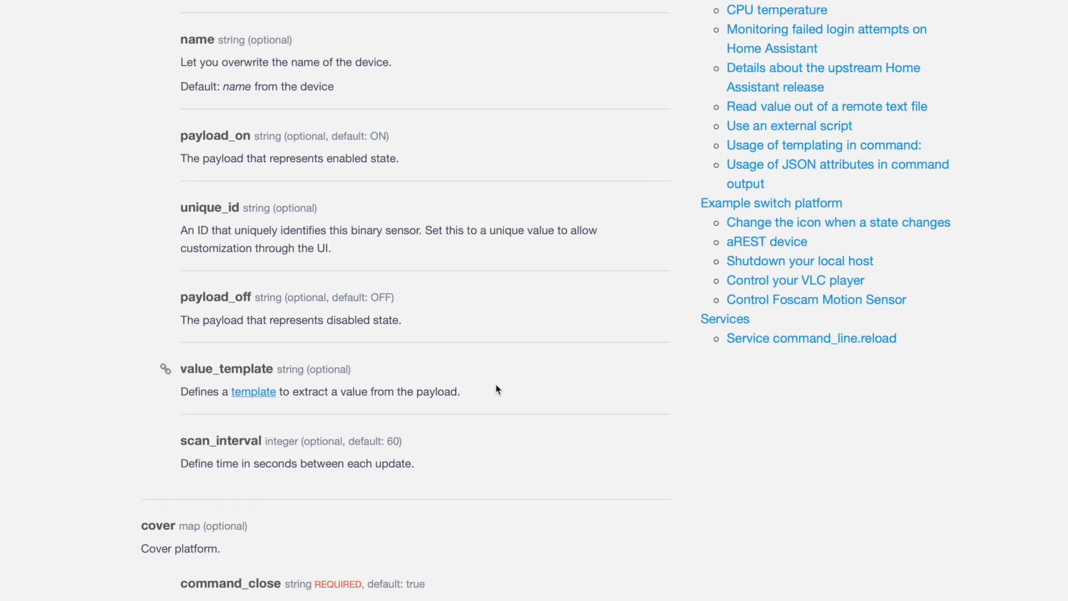
scroll("up", 3)
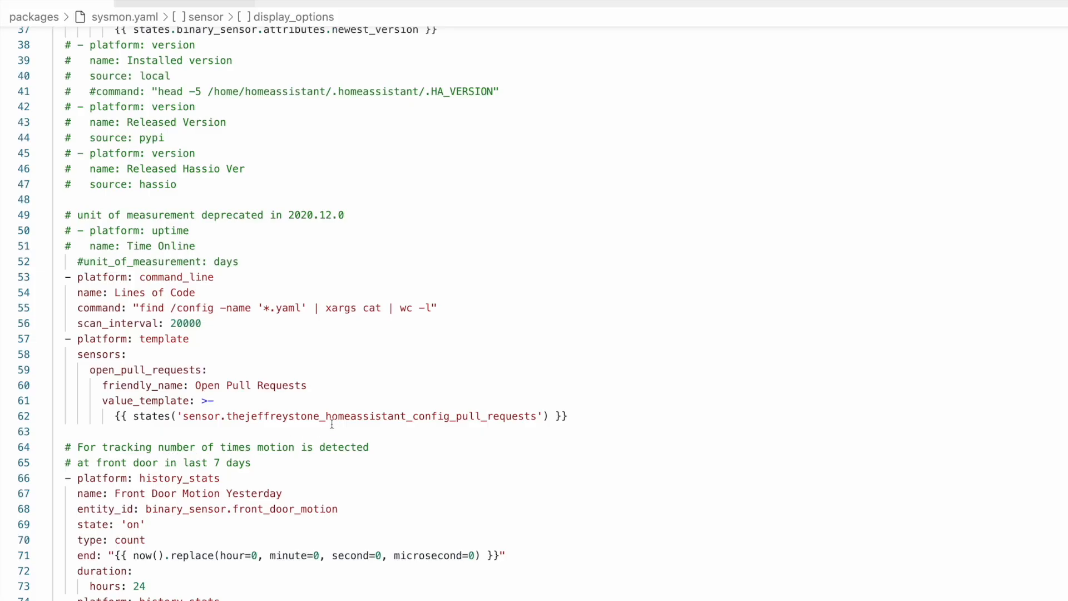
mouse_move(208, 345)
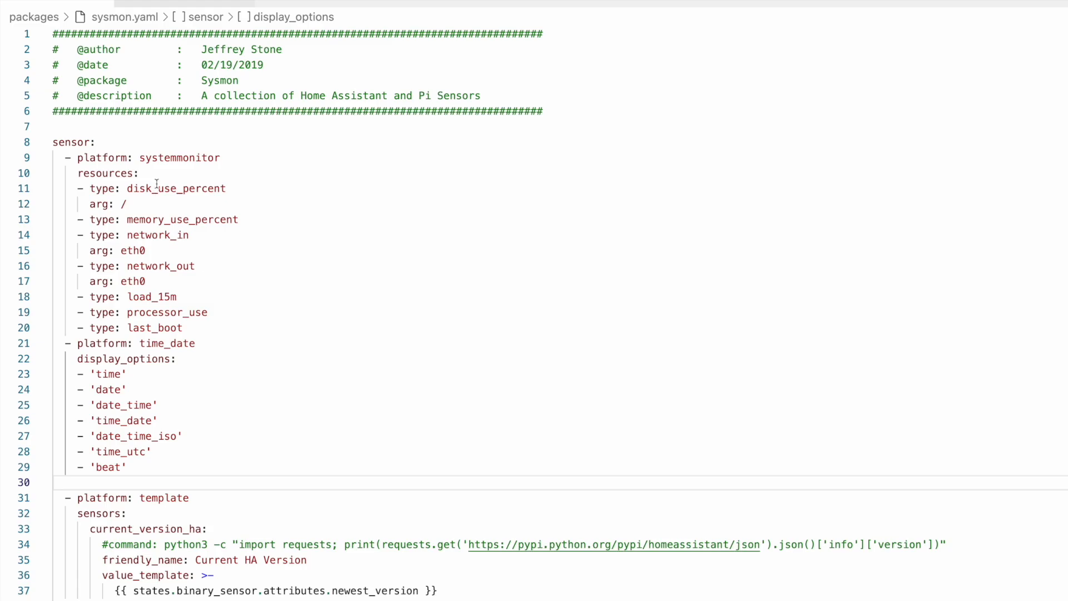
scroll("down", 3)
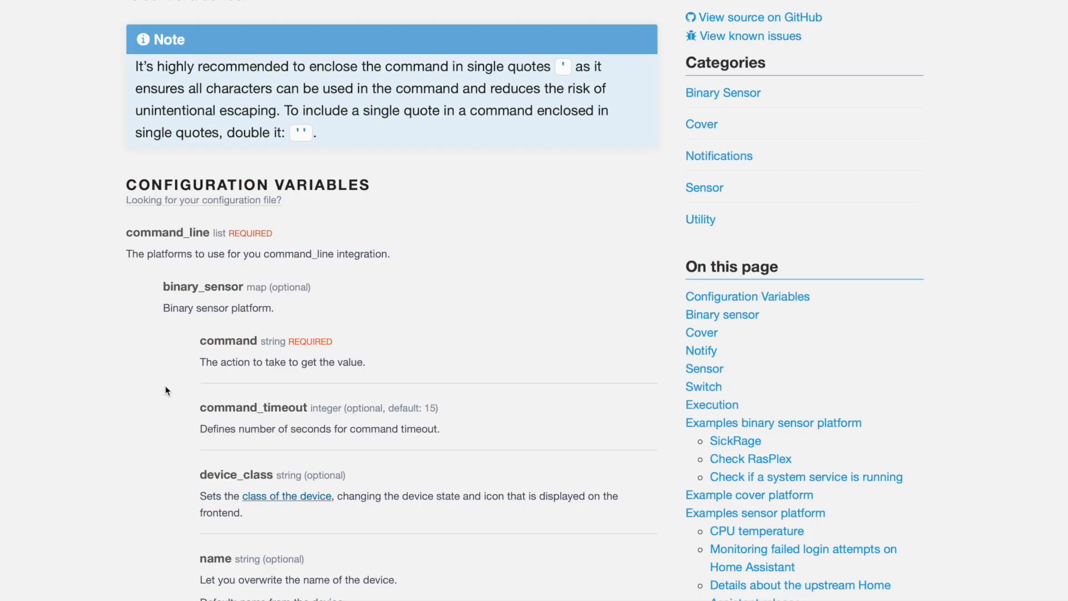
mouse_move(220, 286)
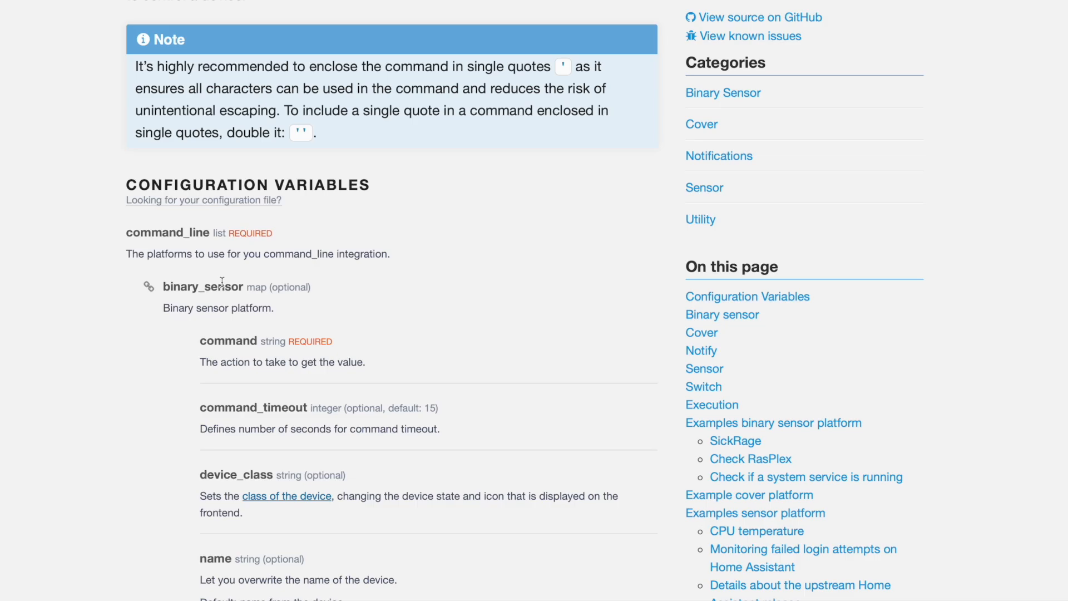
scroll("down", 3)
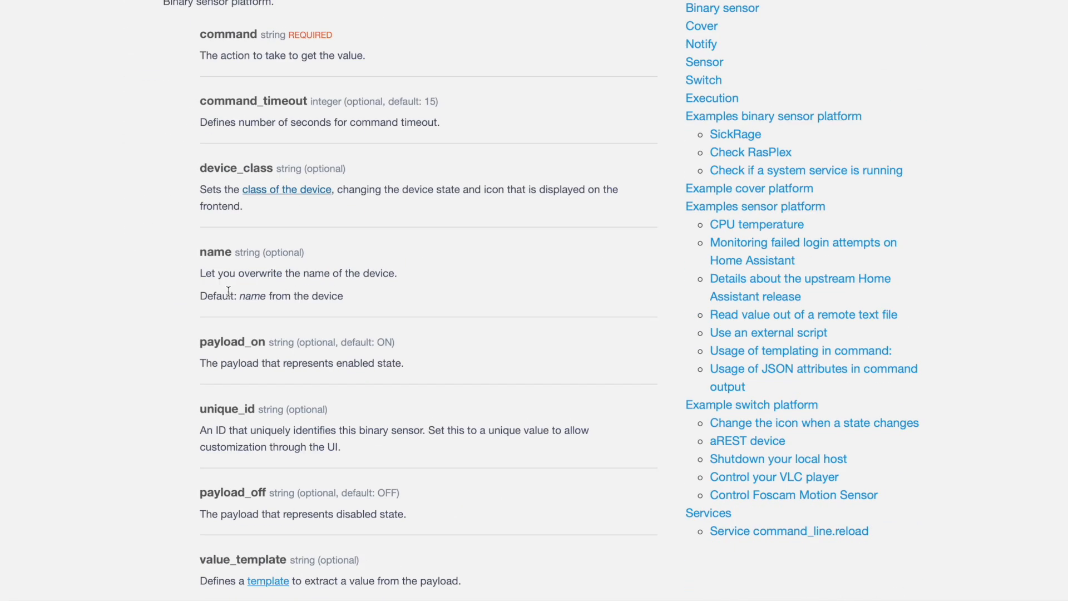
scroll("down", 3)
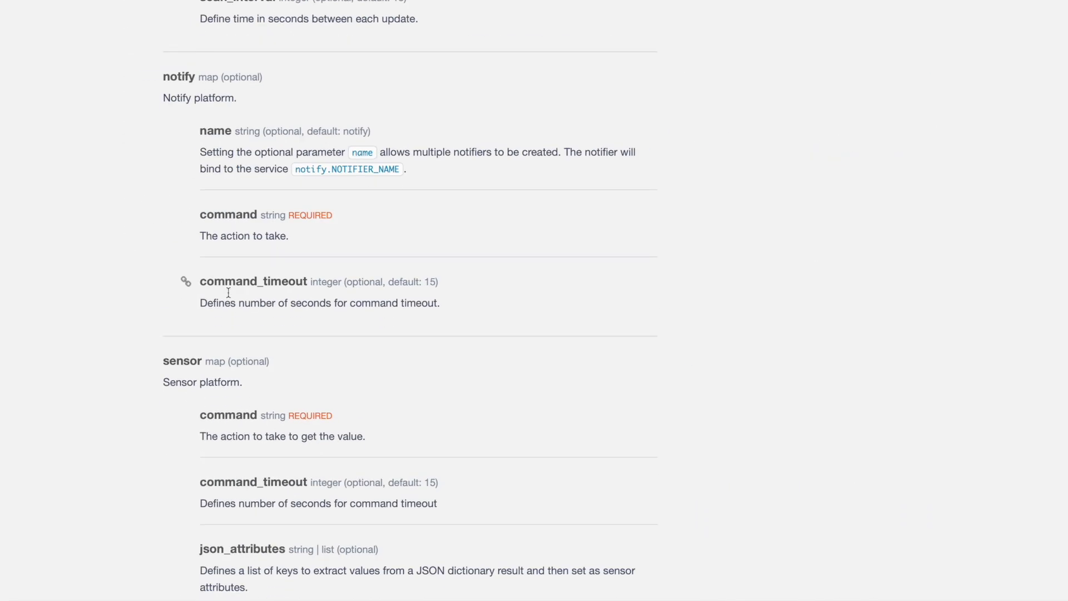
scroll("down", 3)
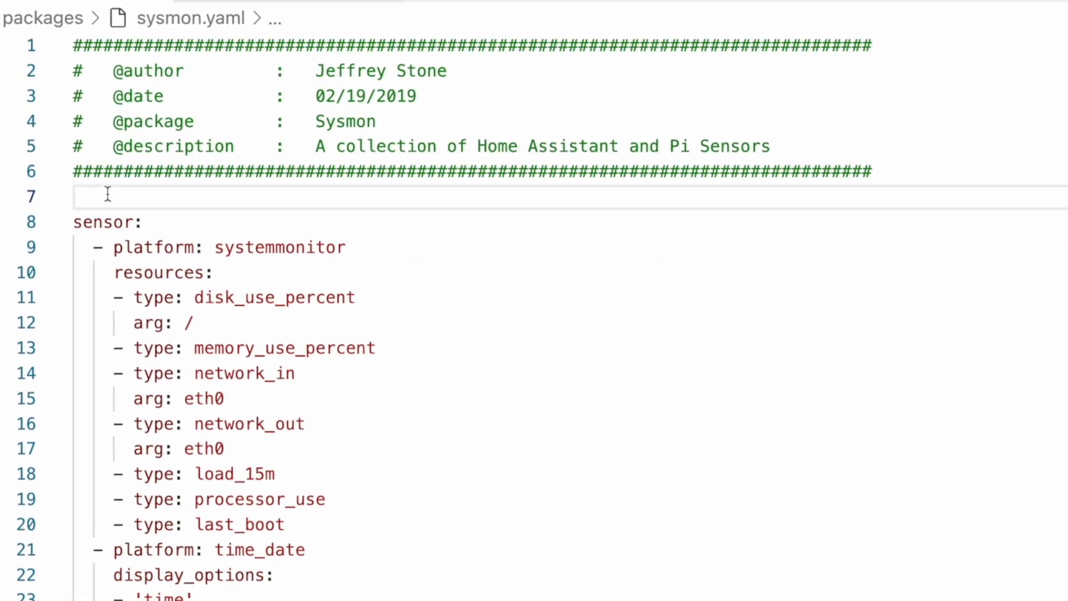
Add 'command_line:' with a '- sensor:' entry and move the Lines of Code sensor under it.
type("c")
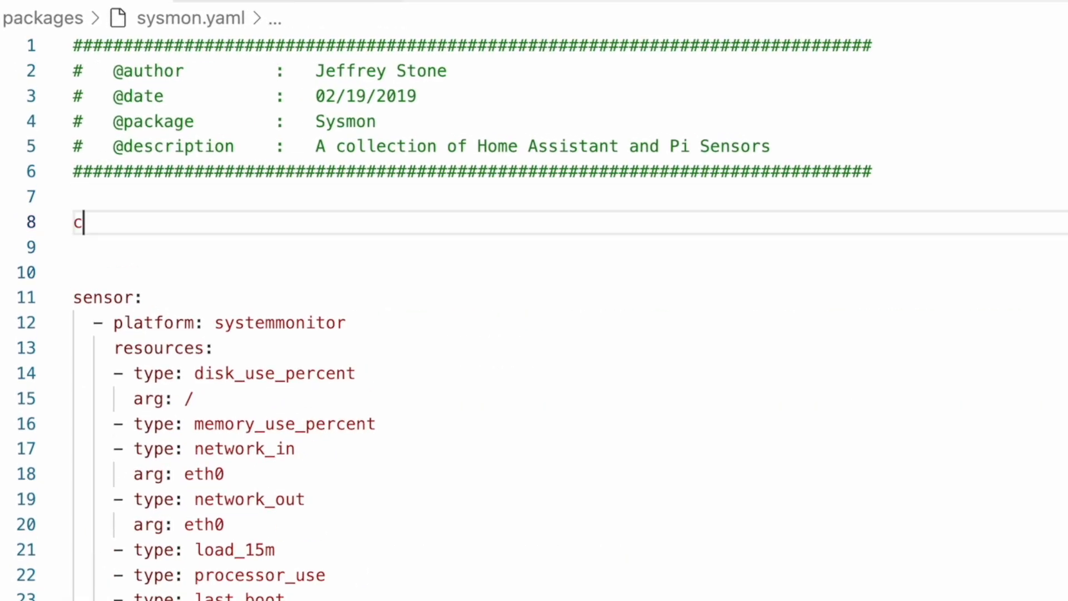
type("ommand_linf")
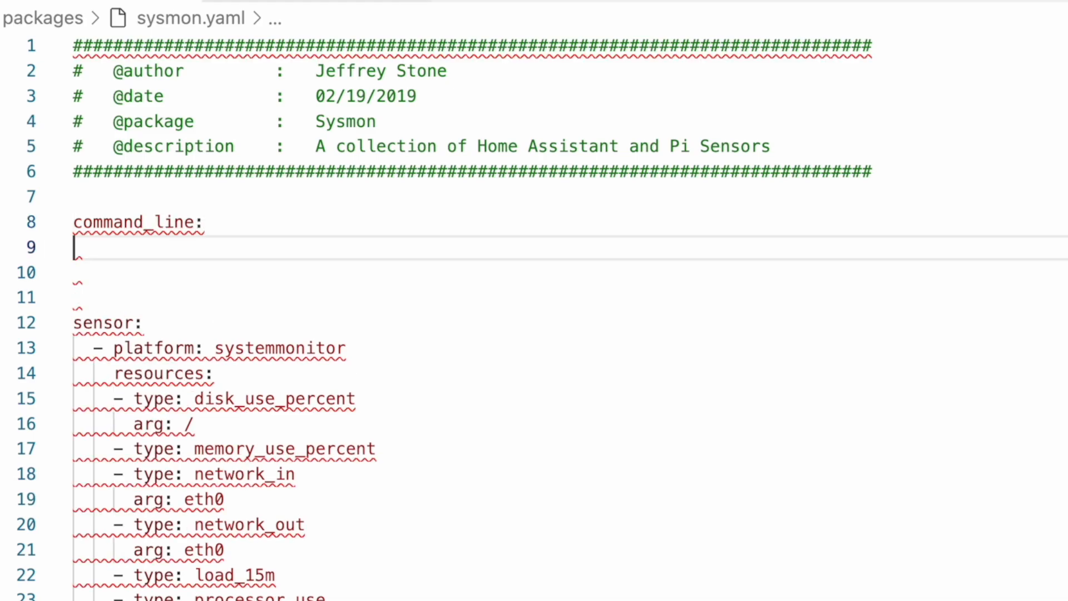
type("- sensor:")
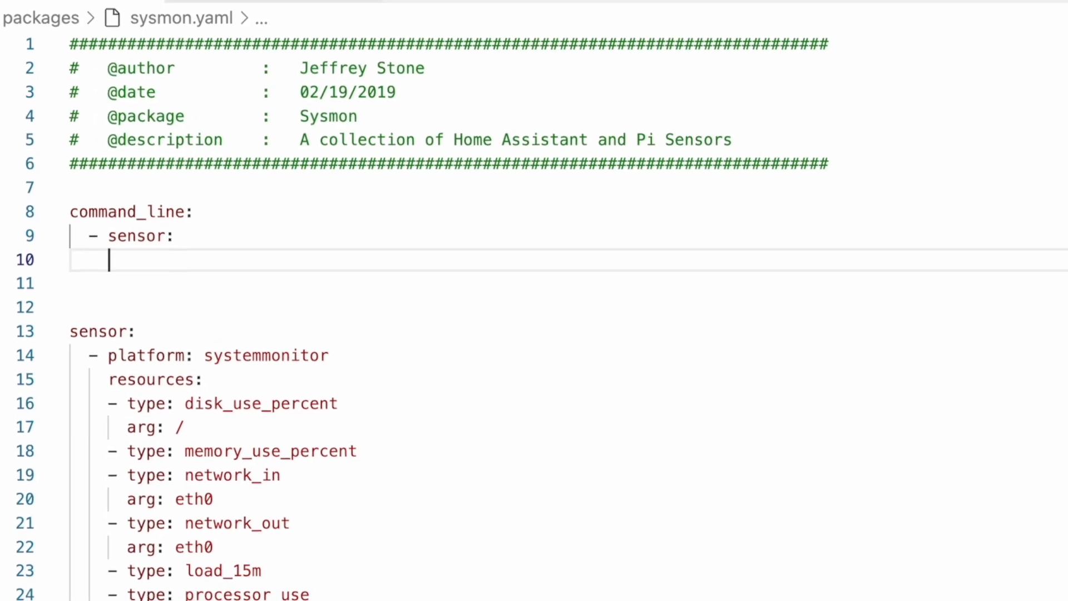
scroll("down", 3)
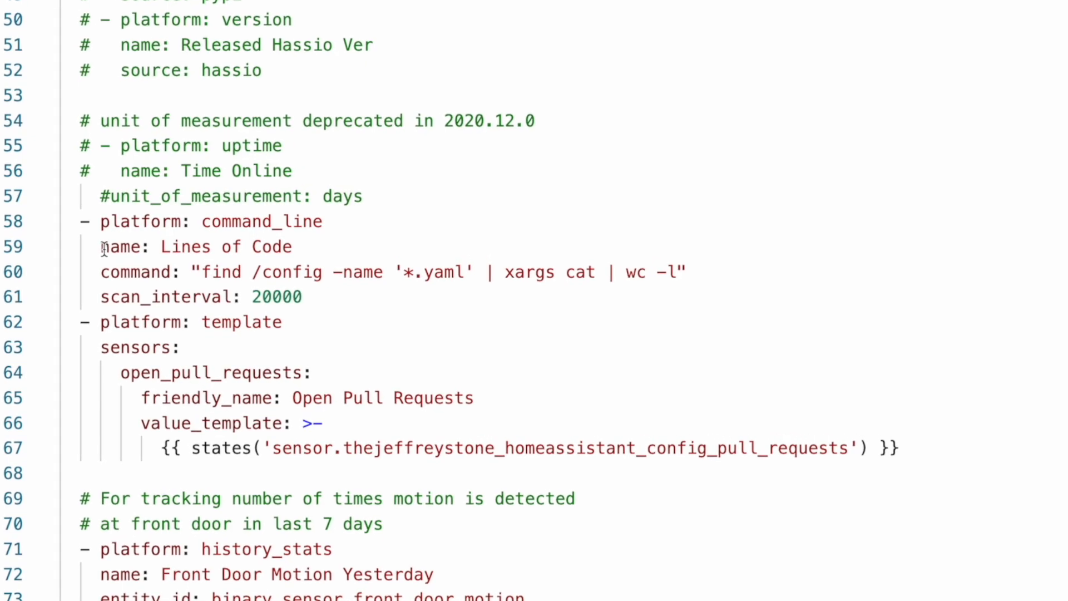
left_click_drag(101, 247, 292, 292)
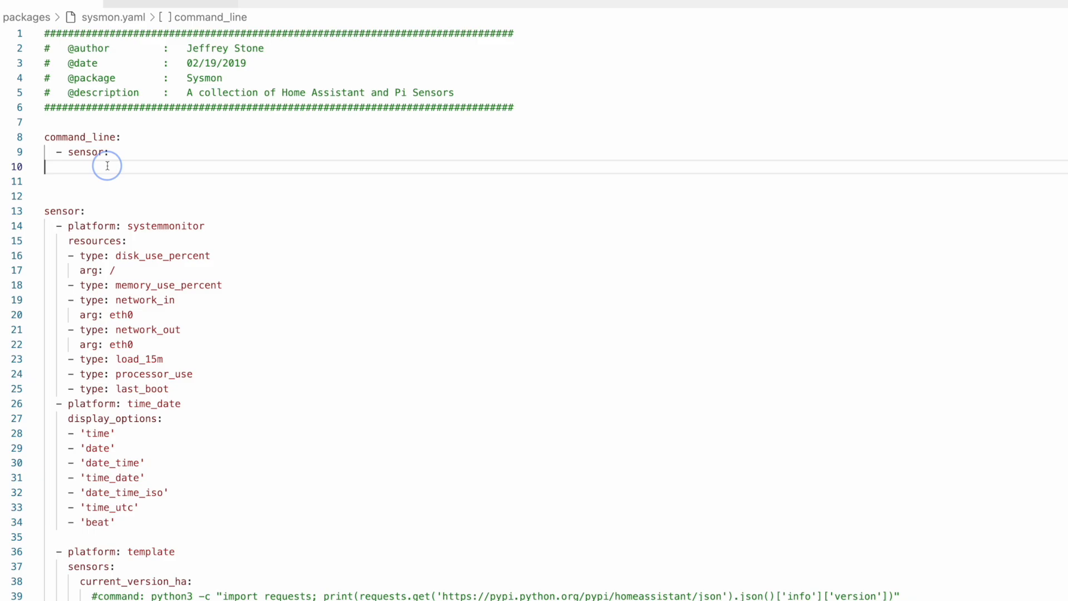
type("name: Lines of Code")
left_click(556, 181)
type("un")
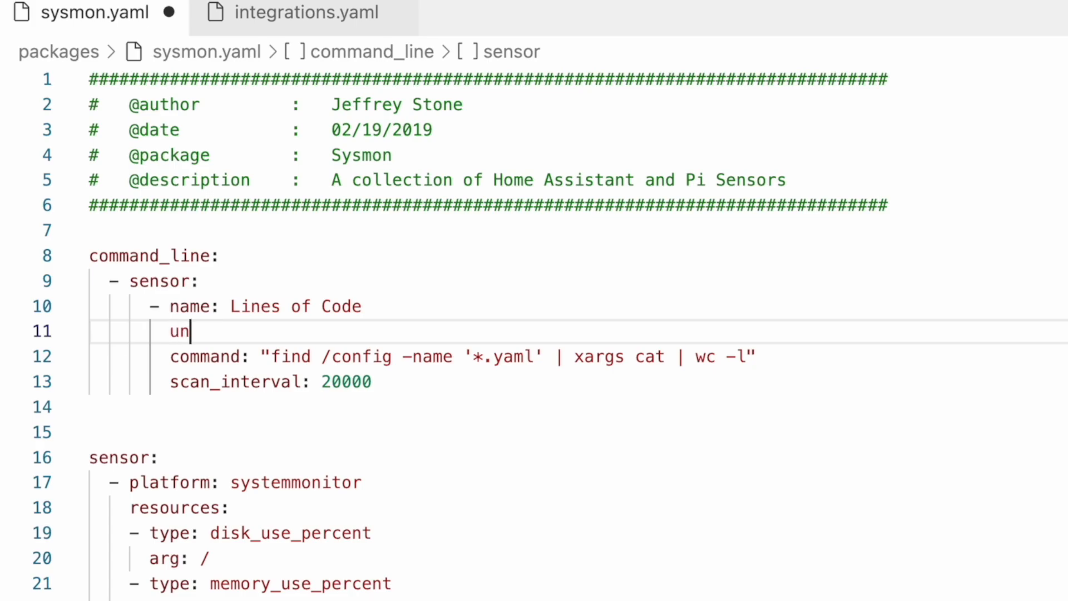
Add 'unique_id: lines_of_code' under the Lines of Code sensor name.
type("ique_o")
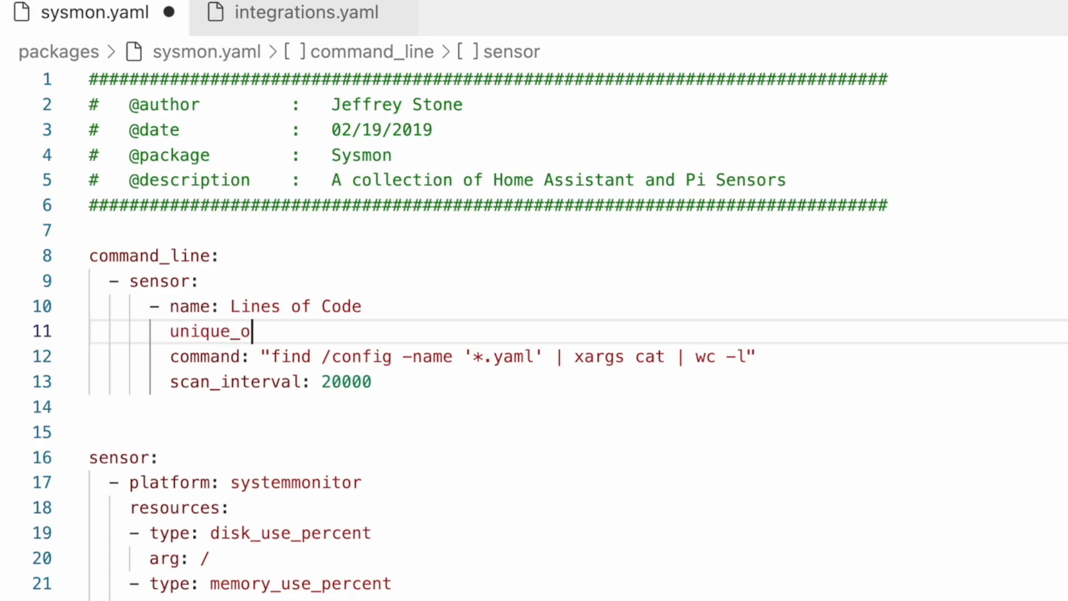
type("id: lines")
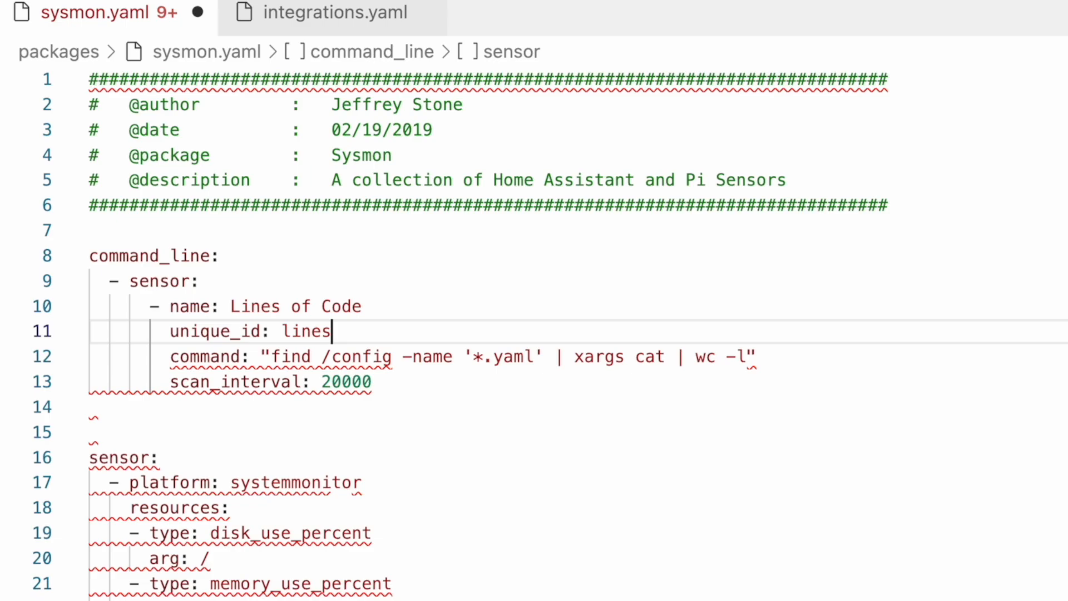
type("_of_code")
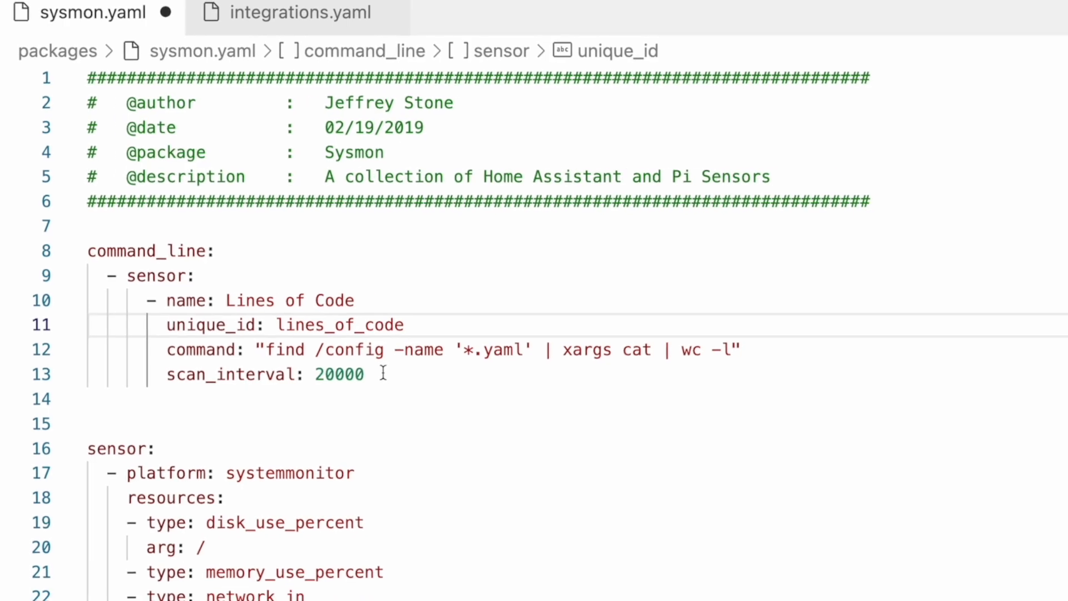
scroll("down", 3)
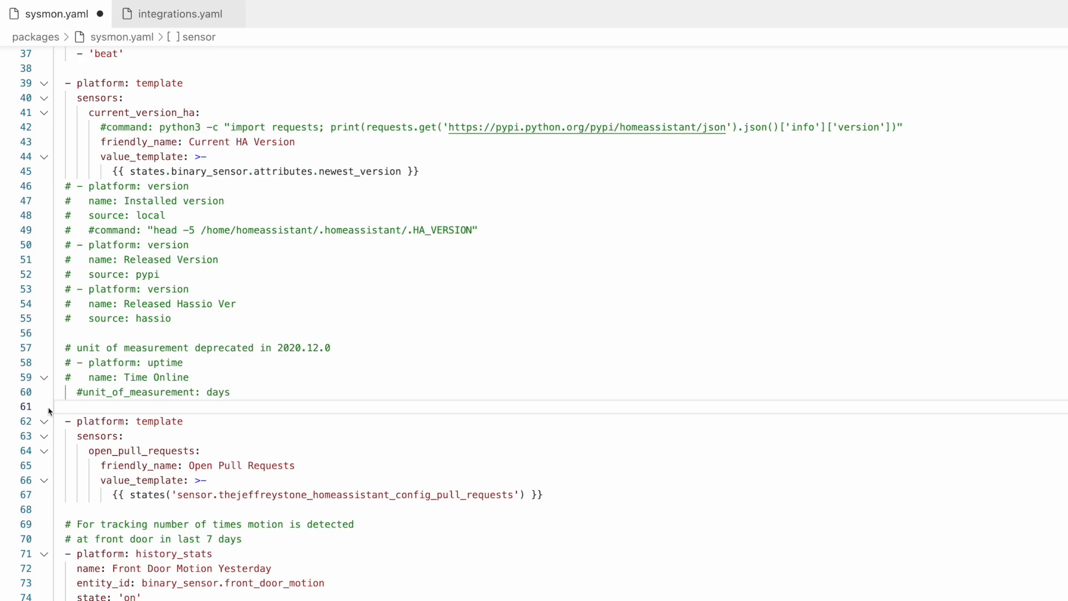
Find the GitHub Stats command_line sensor in github.yaml and copy it with its curl command into sysmon.yaml.
left_click(14, 64)
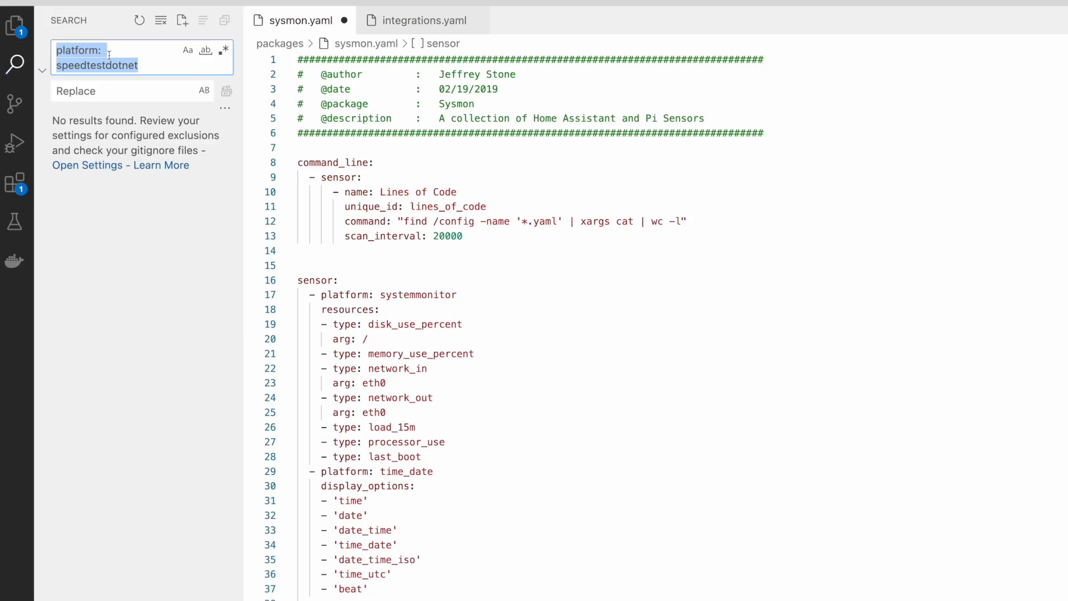
type("platform: speedtes")
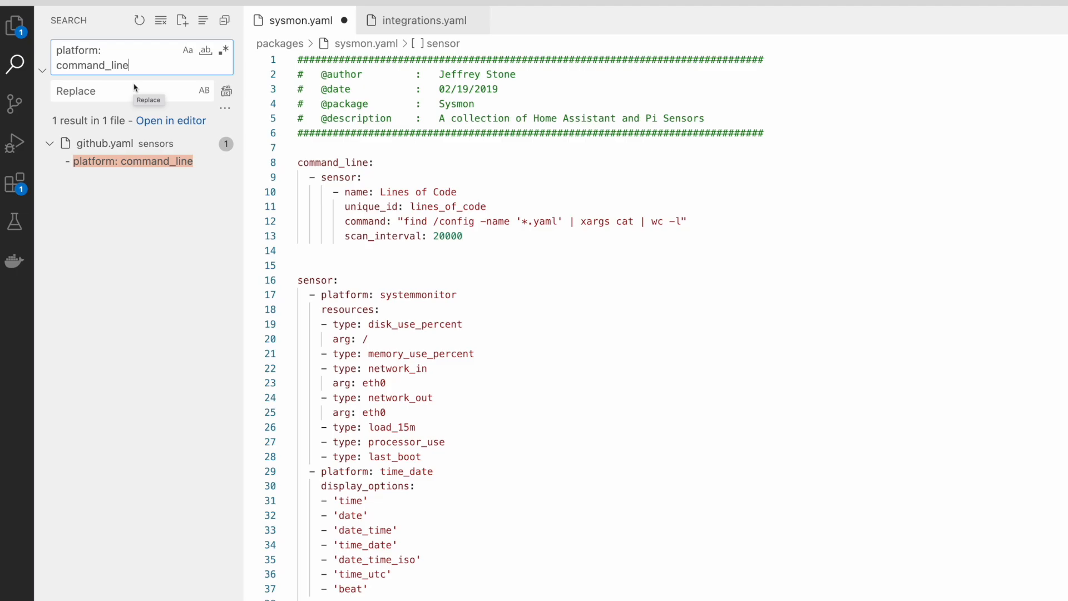
left_click(132, 160)
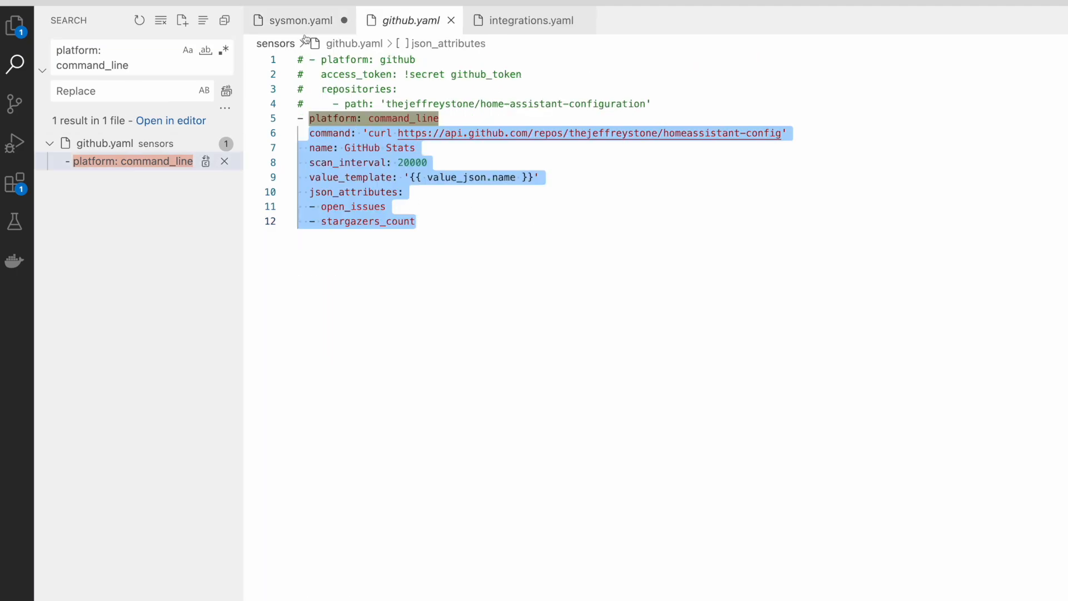
left_click(298, 20)
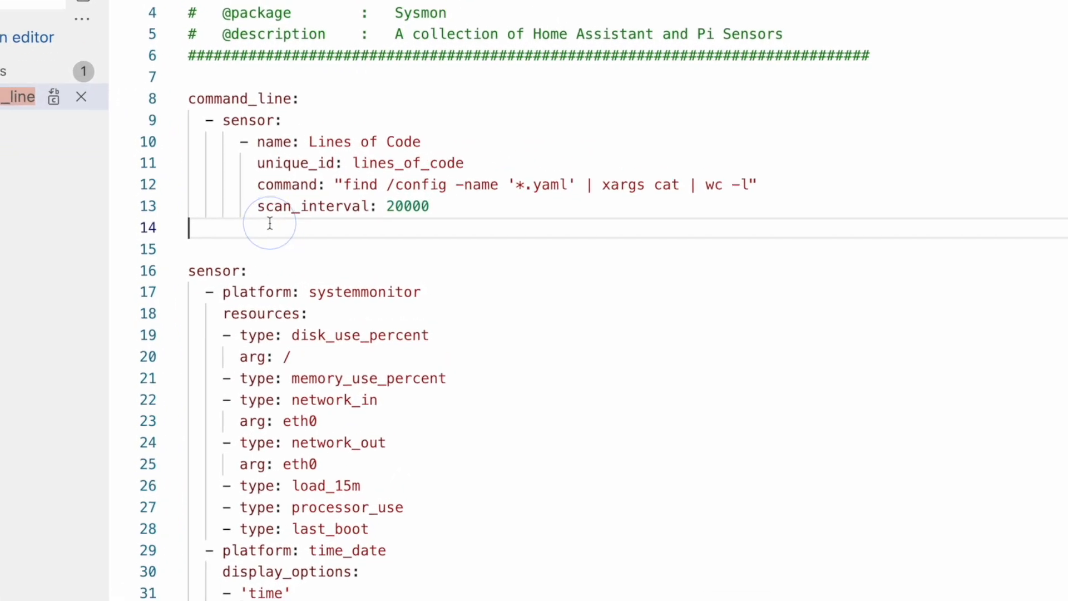
type("- name: GitHub Stats")
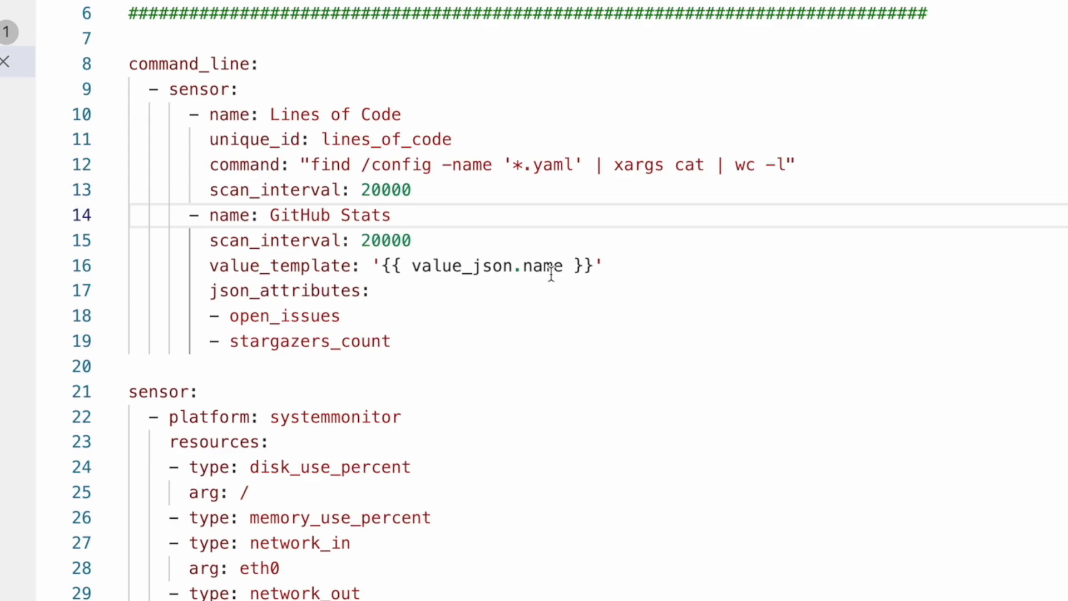
type("command: 'curl https://api.github.com/repos/thejeffreystone/homeassistant-config'")
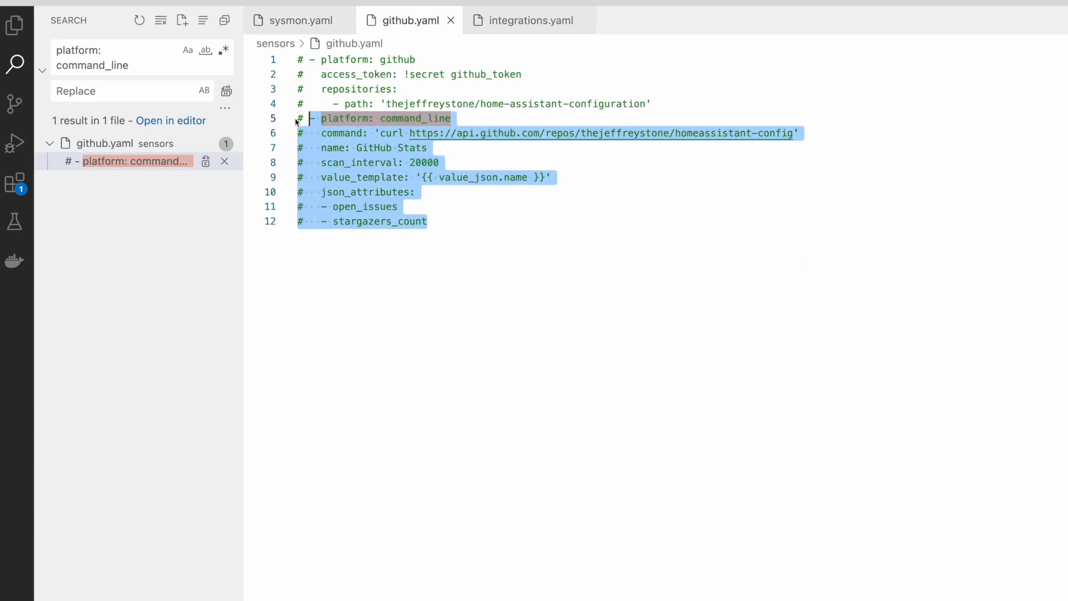
Switch back to sysmon.yaml holding the Lines of Code and GitHub Stats sensors.
left_click(298, 20)
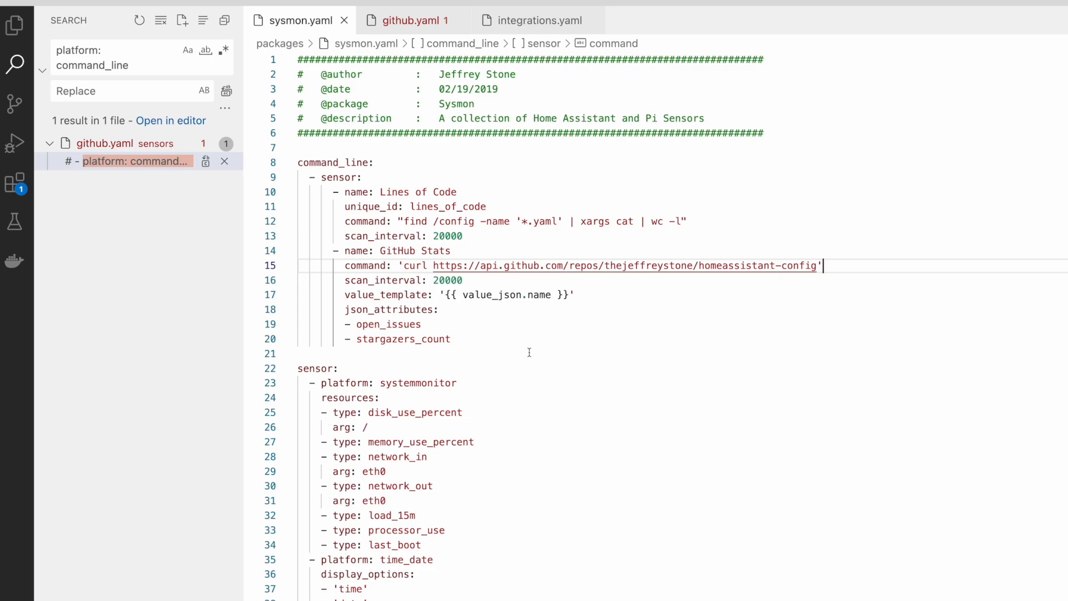
mouse_move(169, 187)
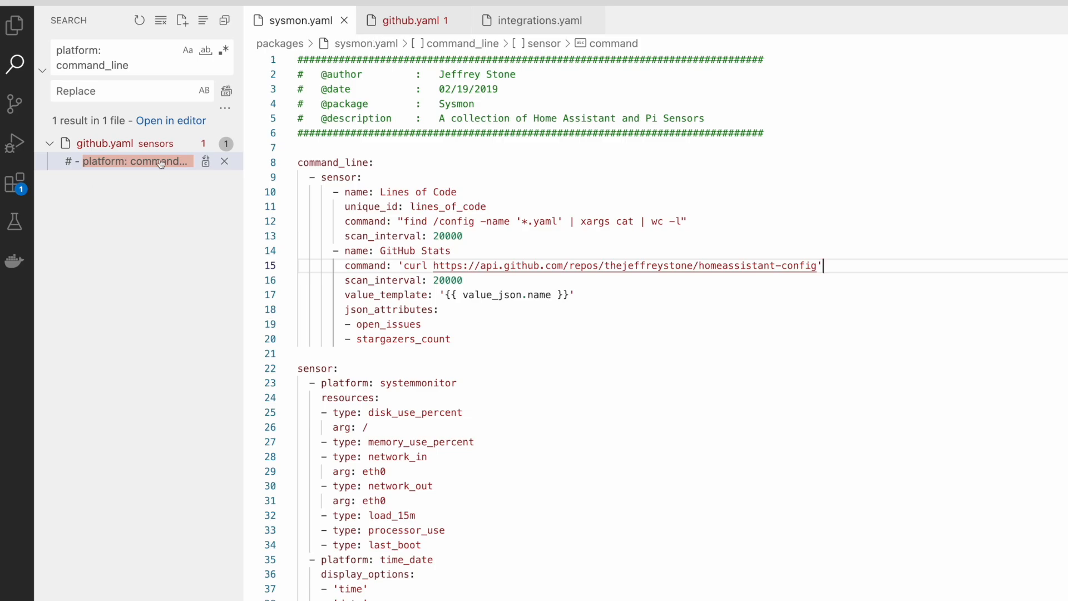
mouse_move(135, 161)
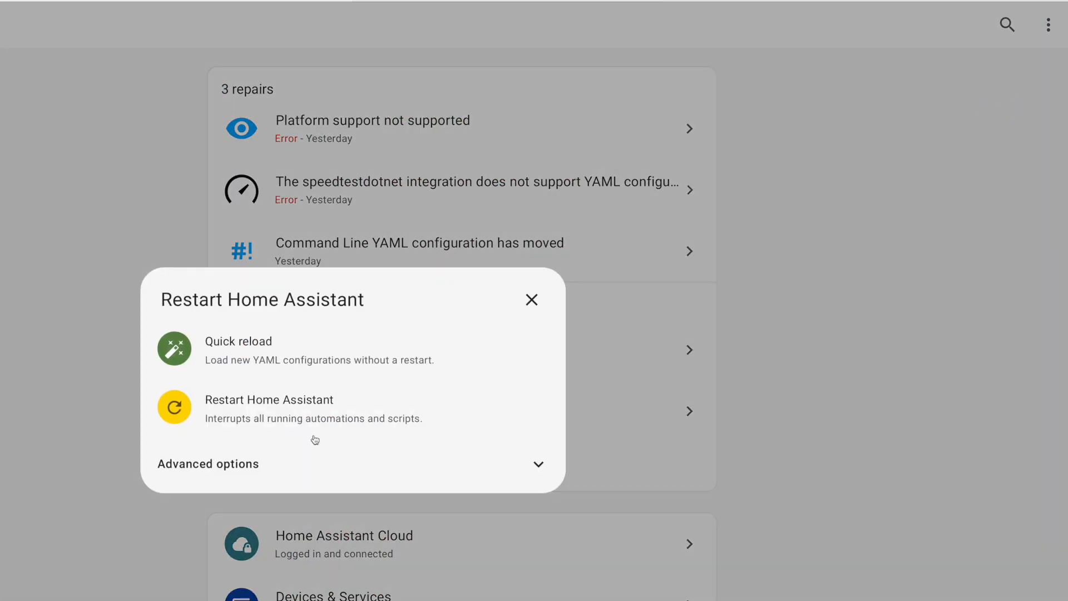
Restart Home Assistant and dismiss the 'Failed to restart' invalid command_line config message.
left_click(268, 400)
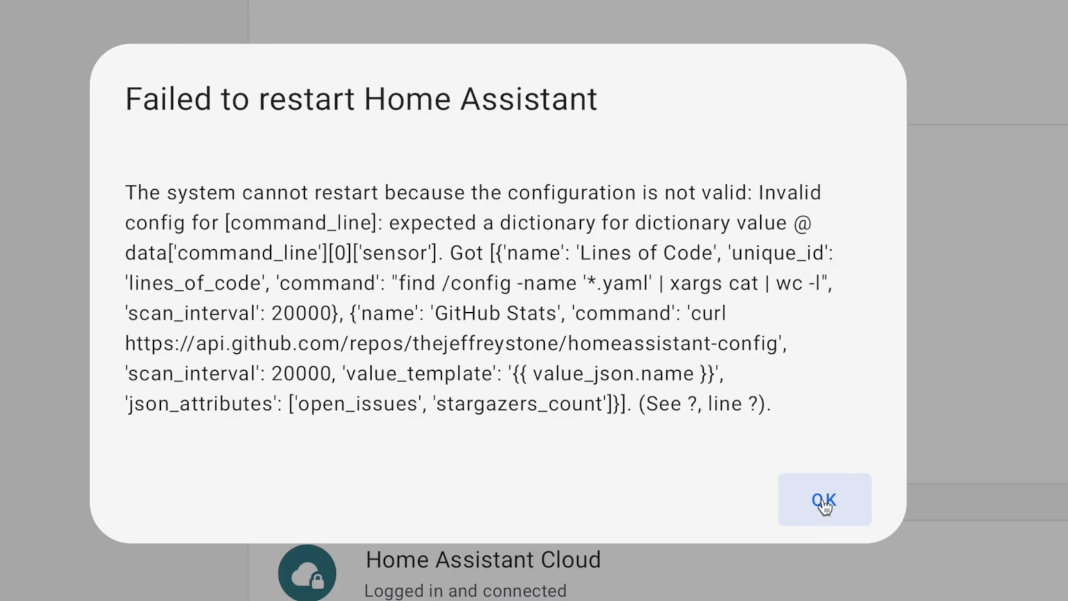
left_click(823, 500)
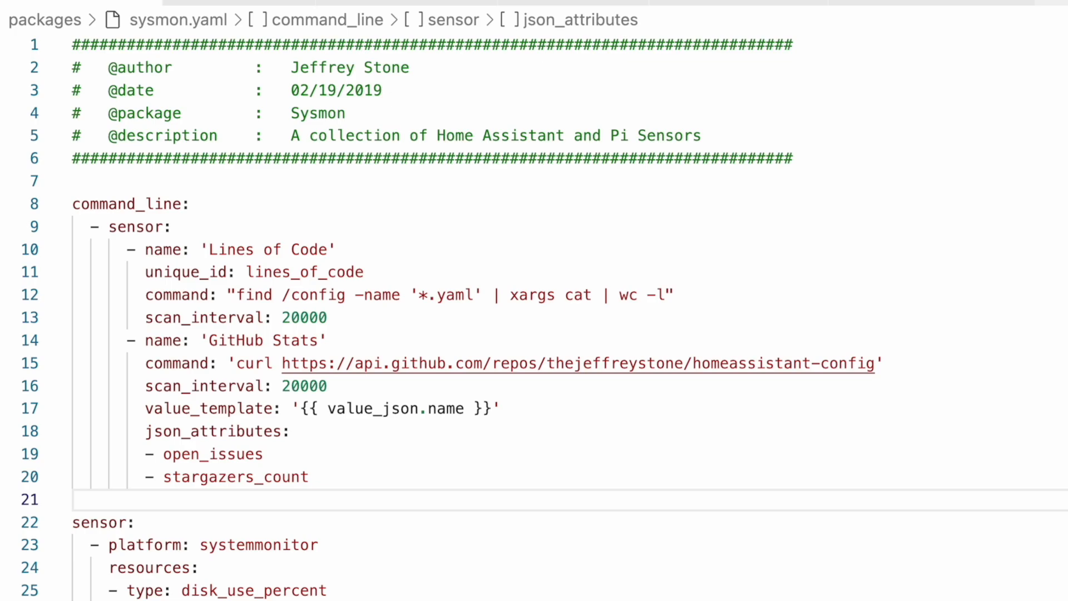
Put each command_line sensor under its own '- sensor:' item with quoted names.
left_click(75, 500)
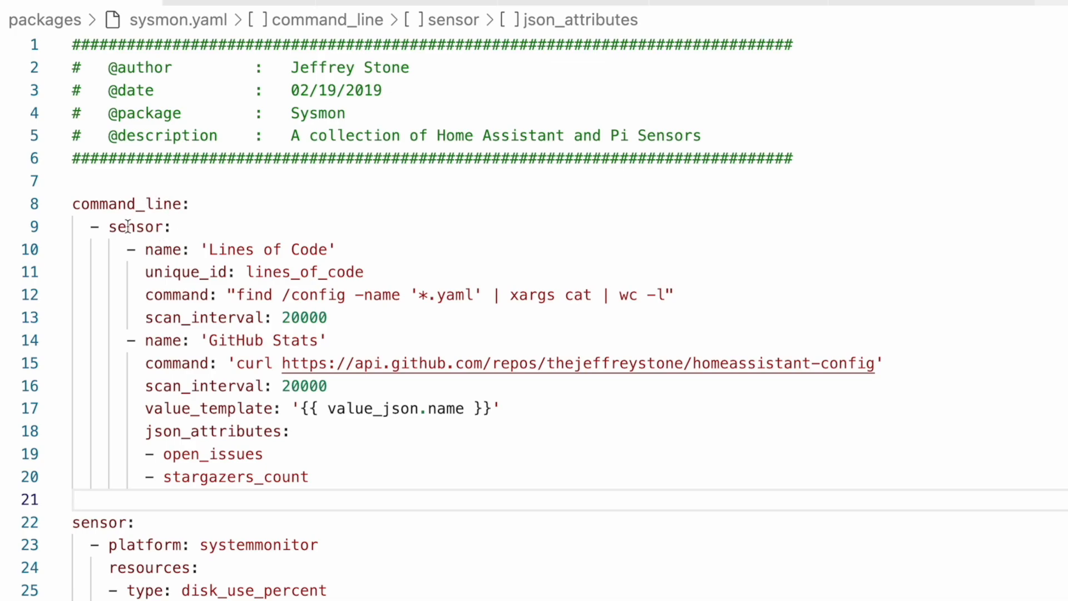
mouse_move(125, 227)
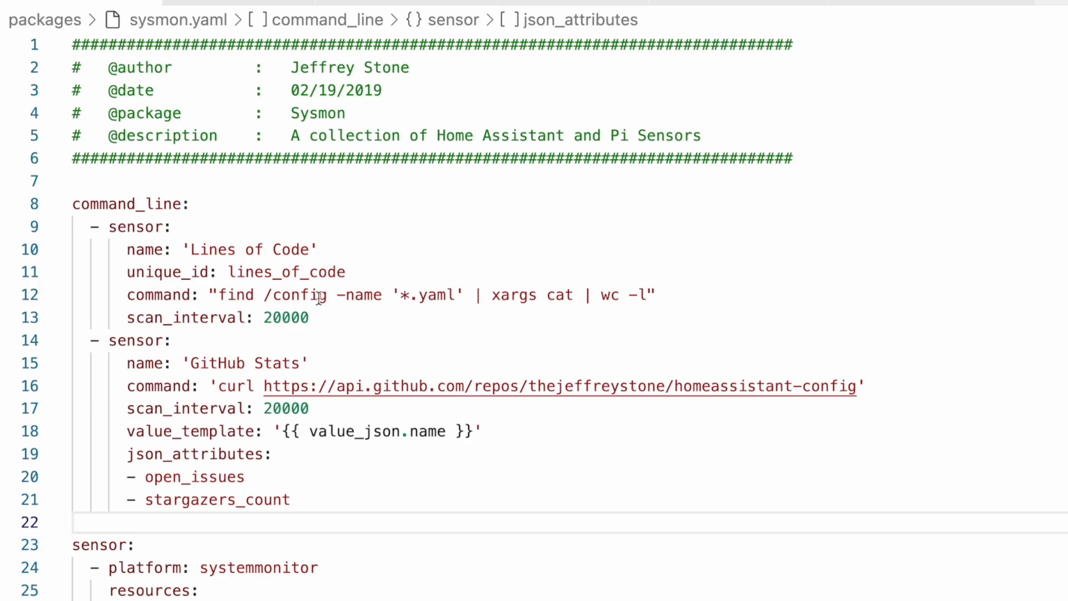
mouse_move(160, 320)
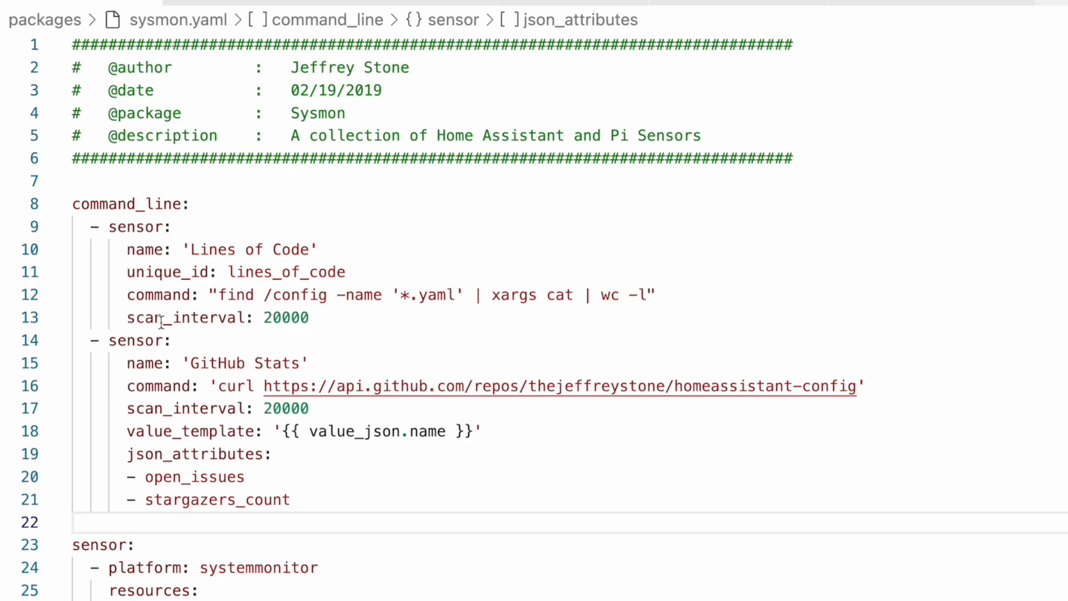
mouse_move(187, 340)
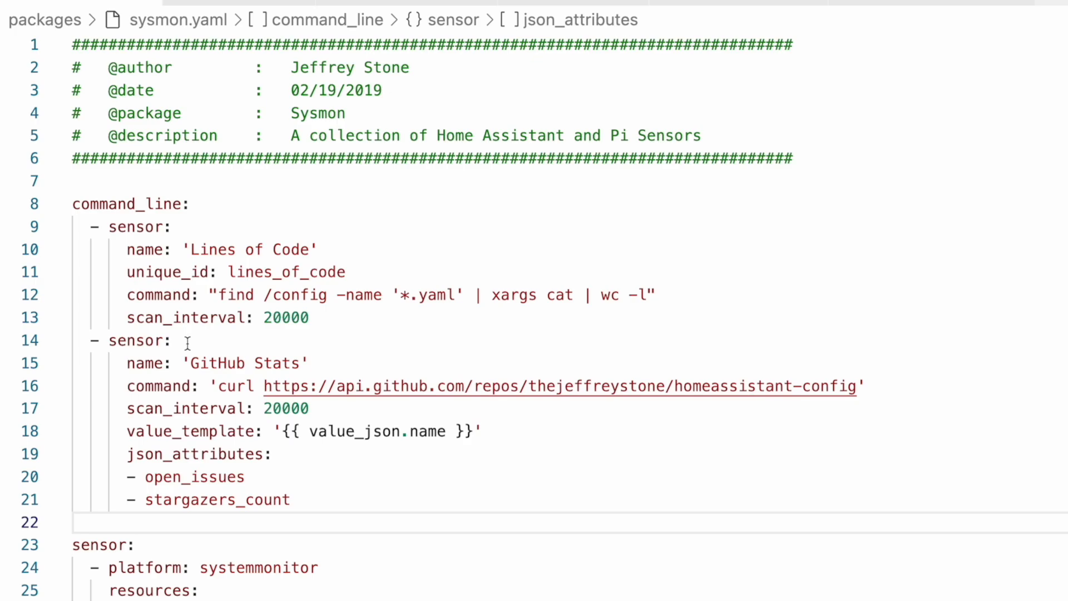
mouse_move(317, 484)
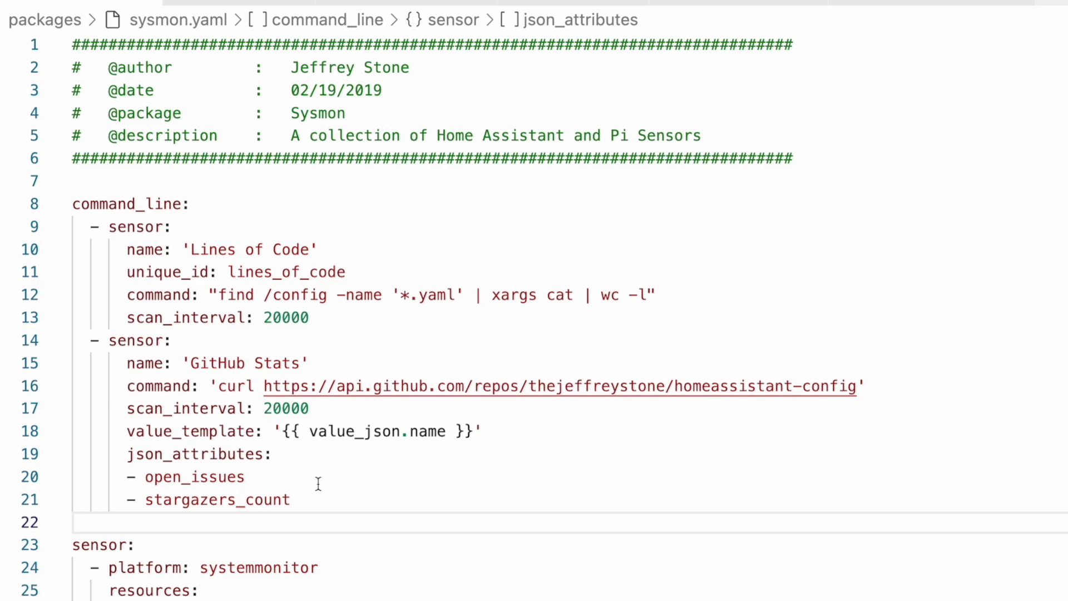
left_click(73, 521)
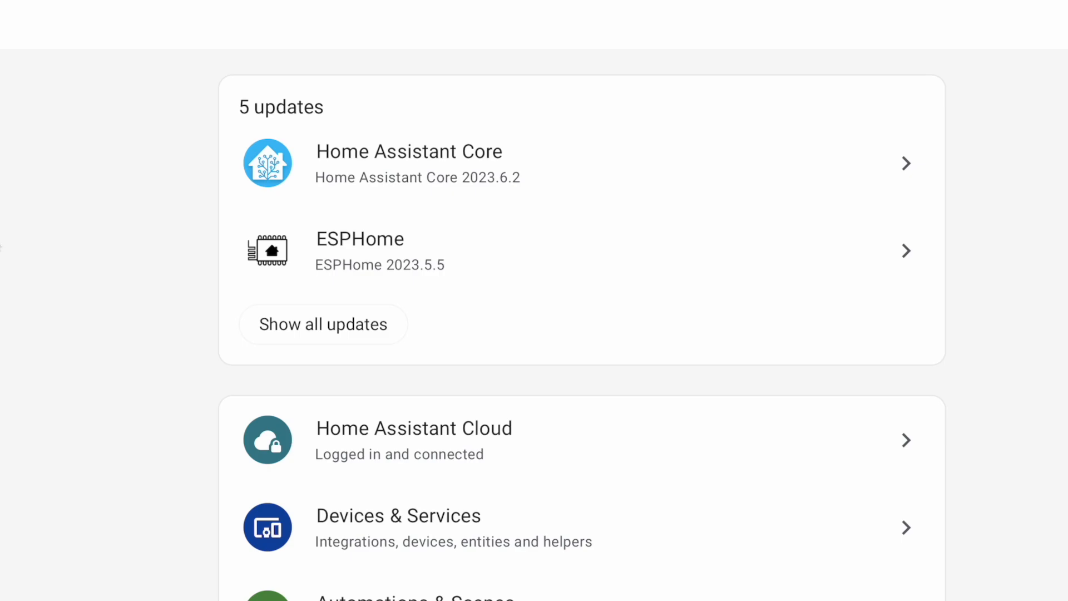
mouse_move(183, 84)
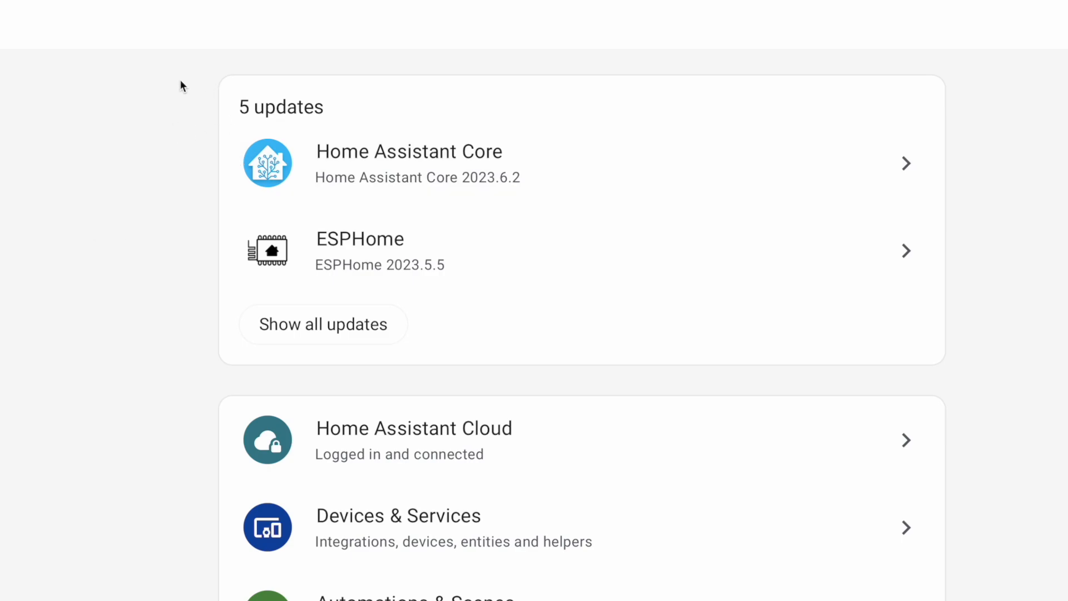